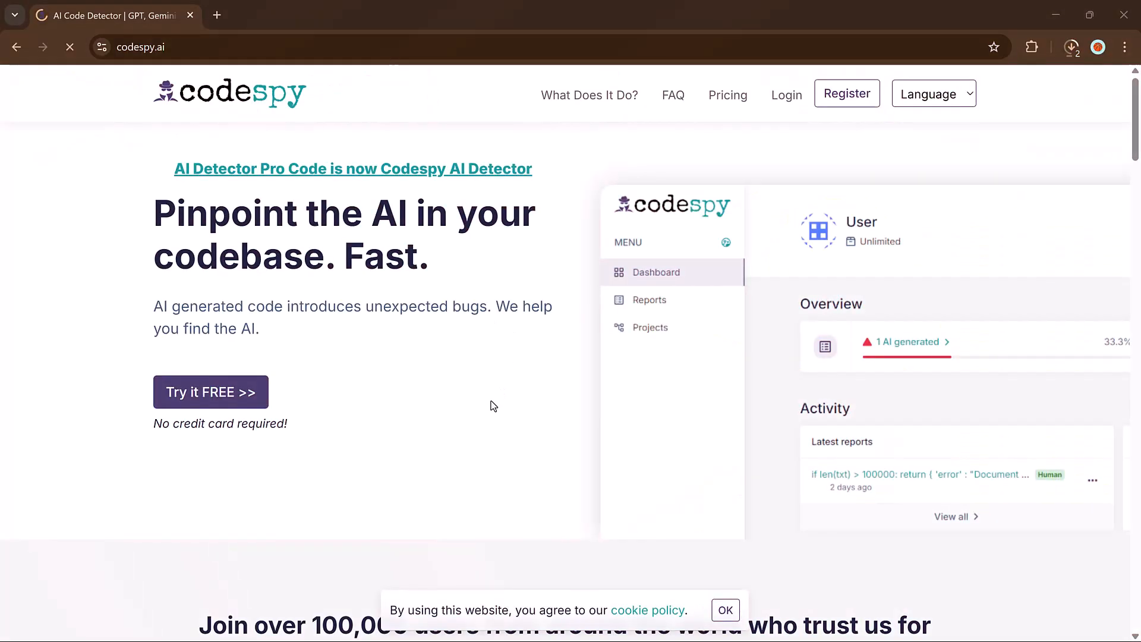
Browse the Codespy homepage and begin free sign-up via 'Try it FREE'
{"action": "scroll", "scroll_direction": "down", "scroll_amount": 3}
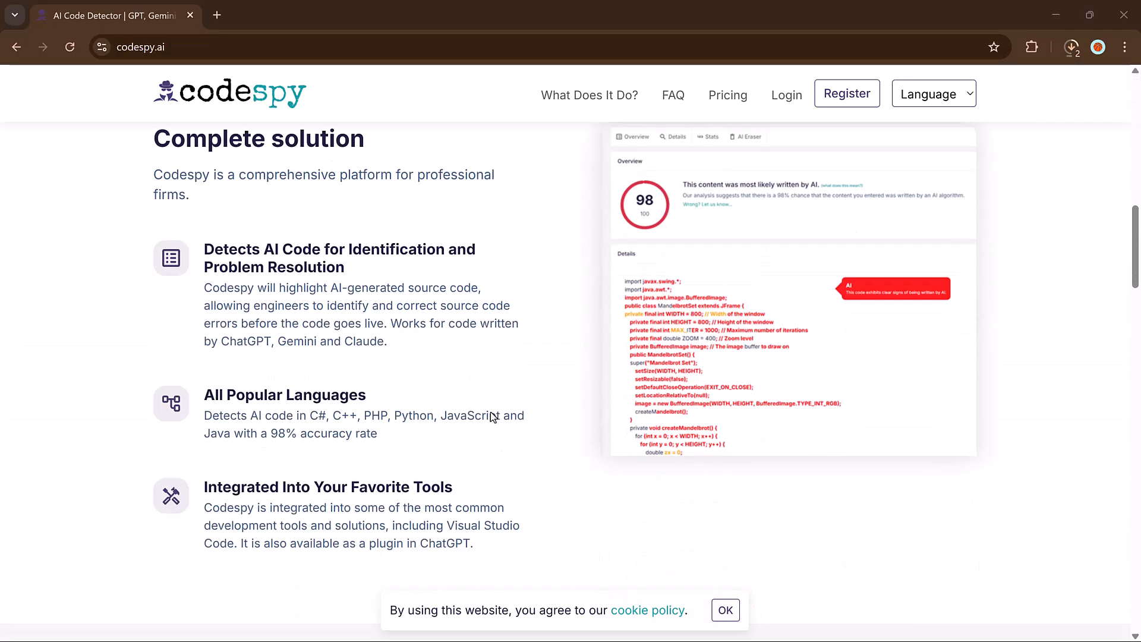
{"action": "scroll", "scroll_direction": "down", "scroll_amount": 3}
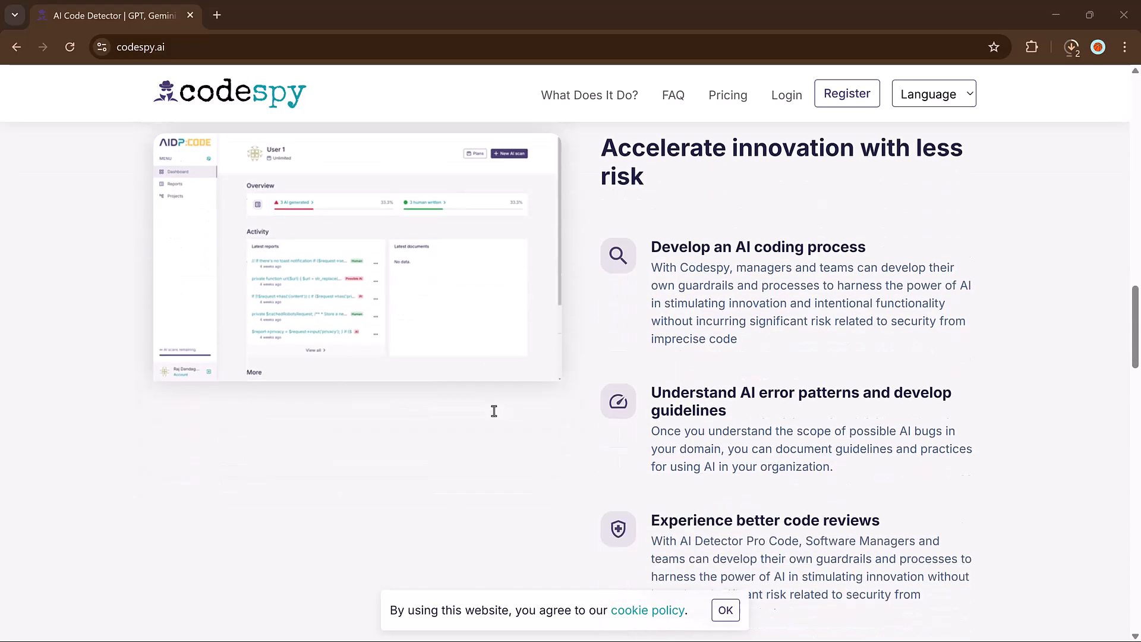
{"action": "scroll", "scroll_direction": "down", "scroll_amount": 3}
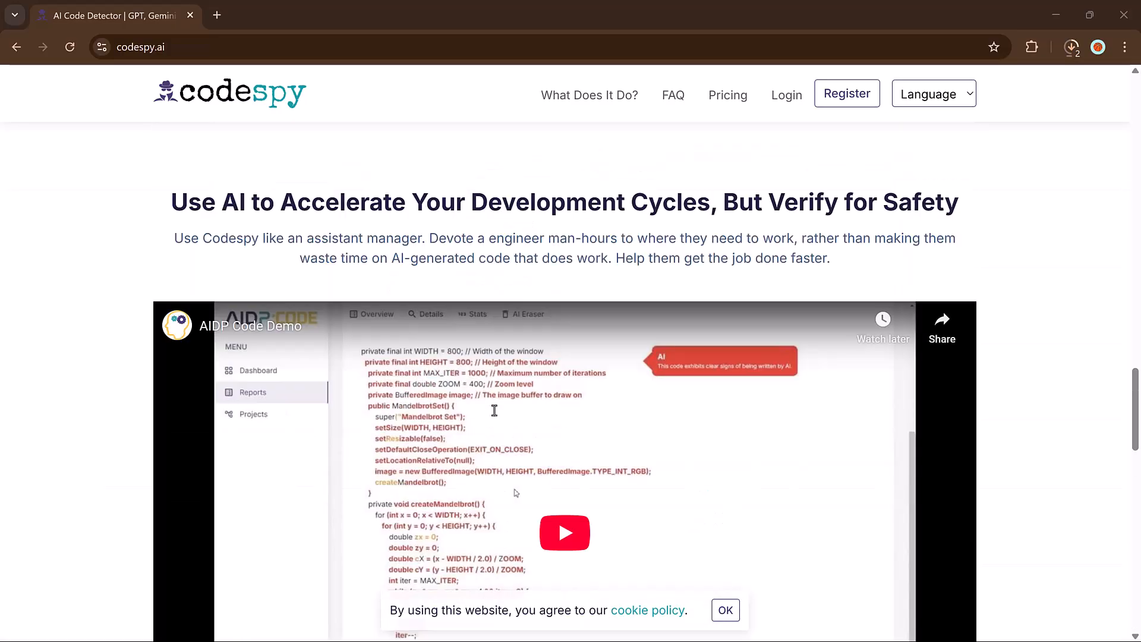
{"action": "scroll", "scroll_direction": "down", "scroll_amount": 3}
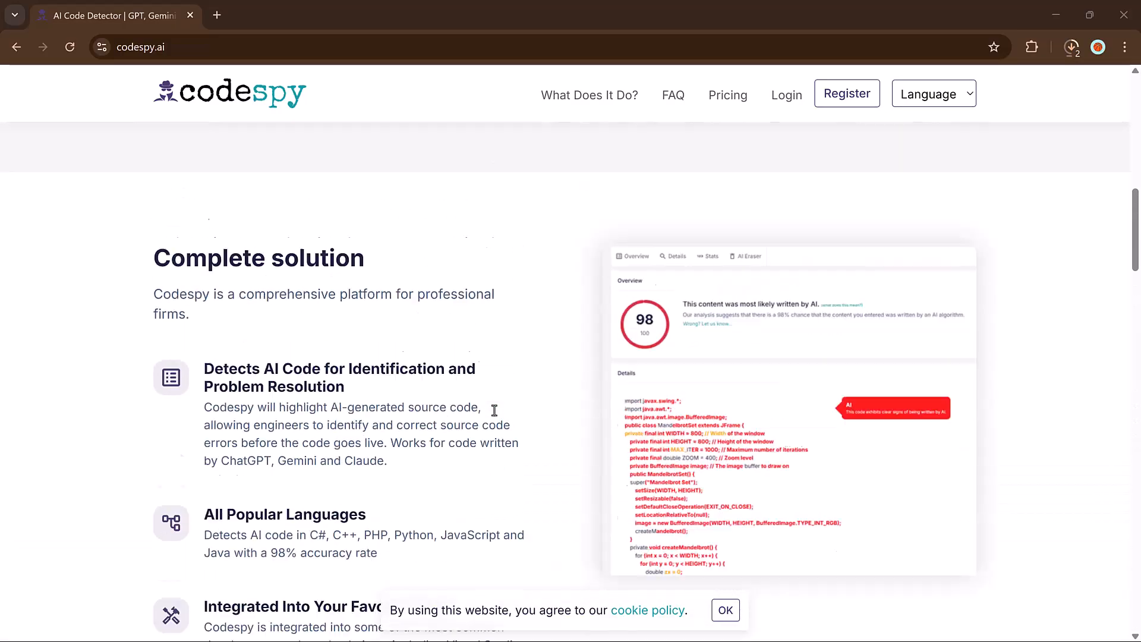
{"action": "scroll", "scroll_direction": "up", "scroll_amount": 3}
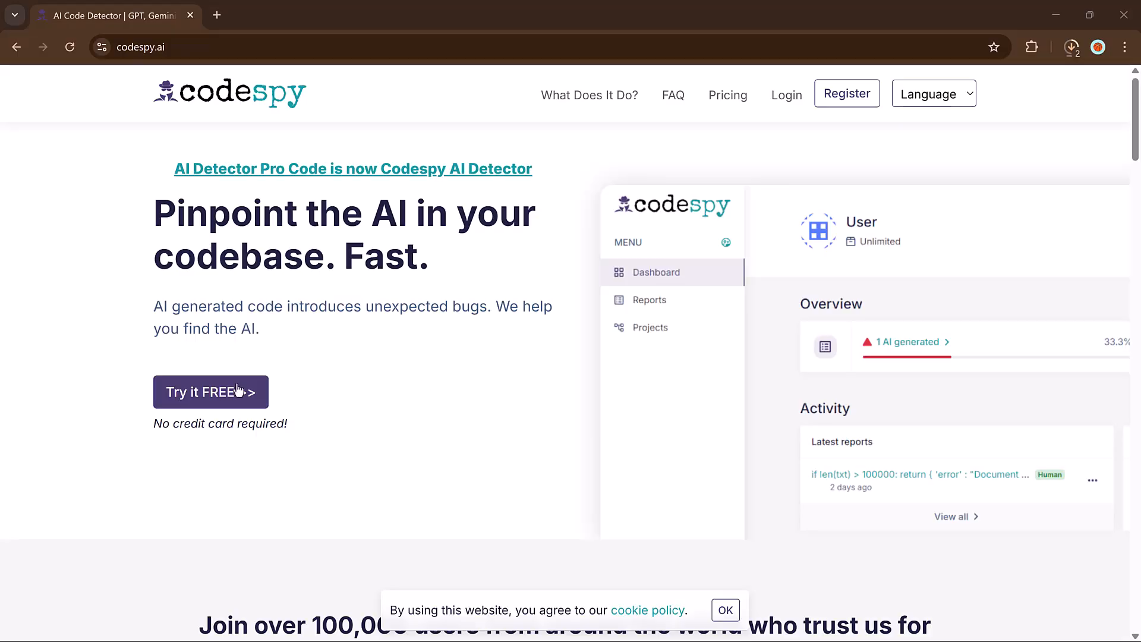
{"action": "left_click", "coordinate": [210, 391]}
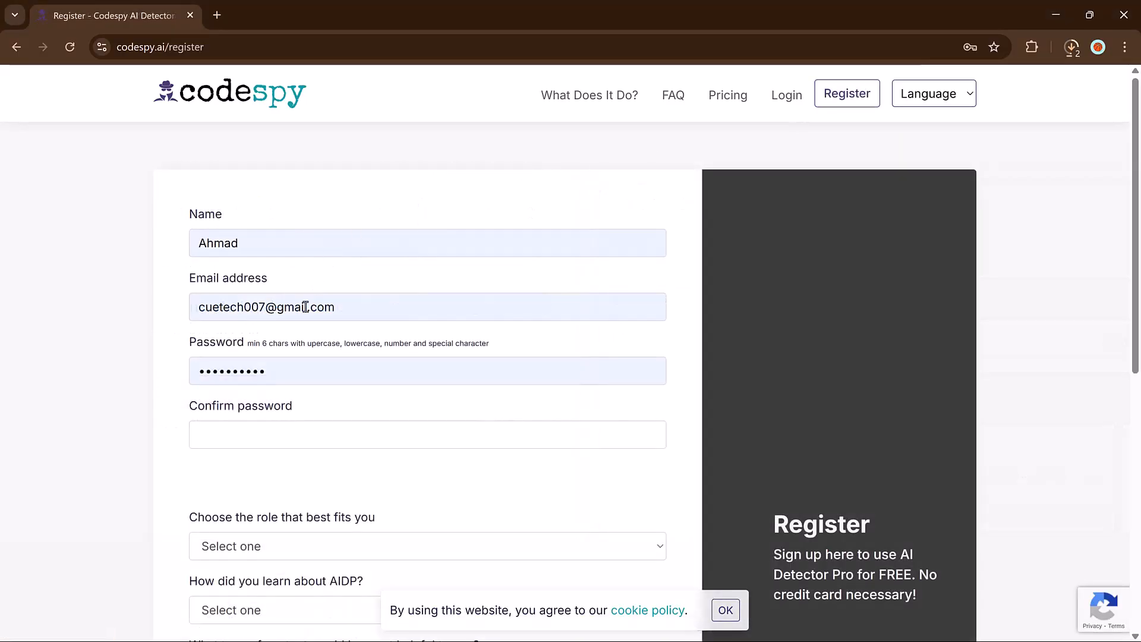
{"action": "scroll", "scroll_direction": "down", "scroll_amount": 3}
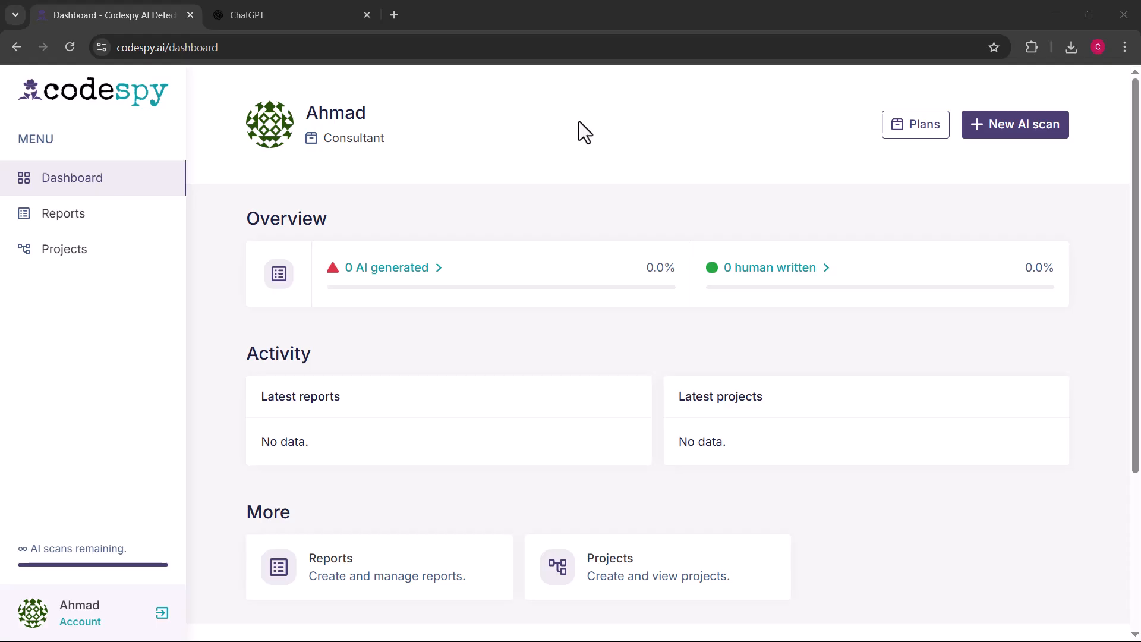
{"action": "mouse_move", "coordinate": [354, 200]}
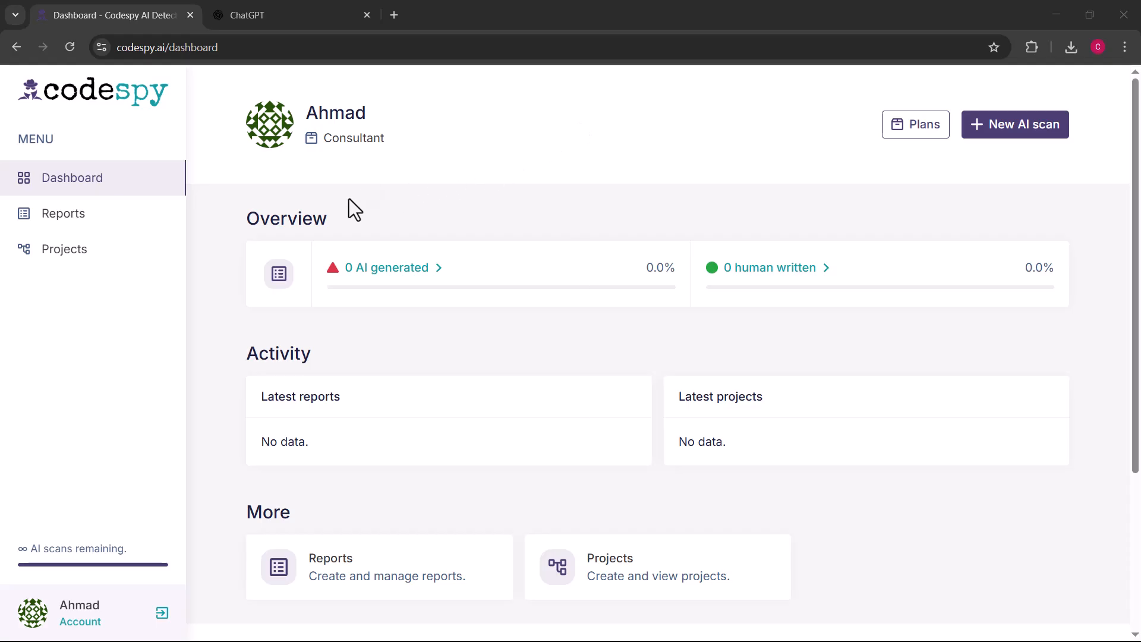
{"action": "mouse_move", "coordinate": [365, 233]}
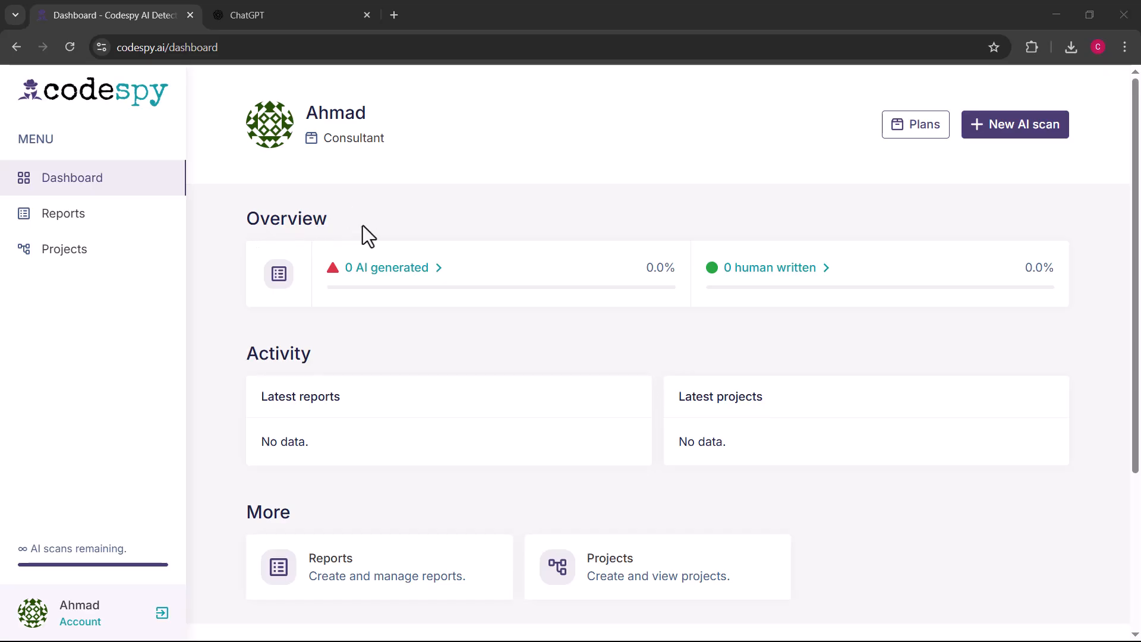
{"action": "mouse_move", "coordinate": [397, 296]}
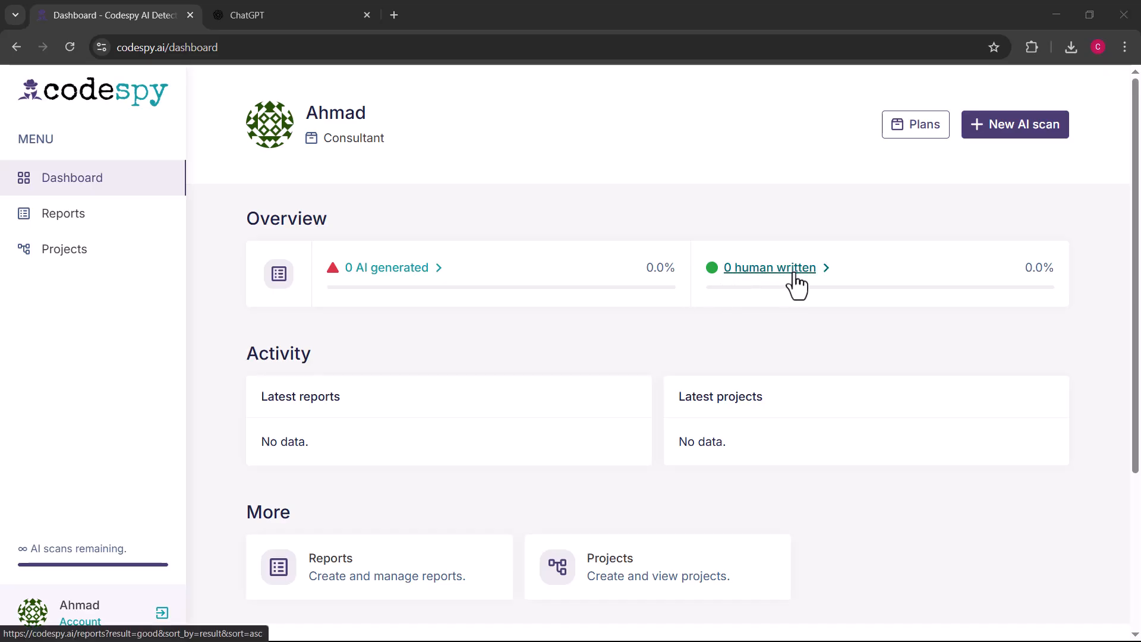
{"action": "mouse_move", "coordinate": [252, 382]}
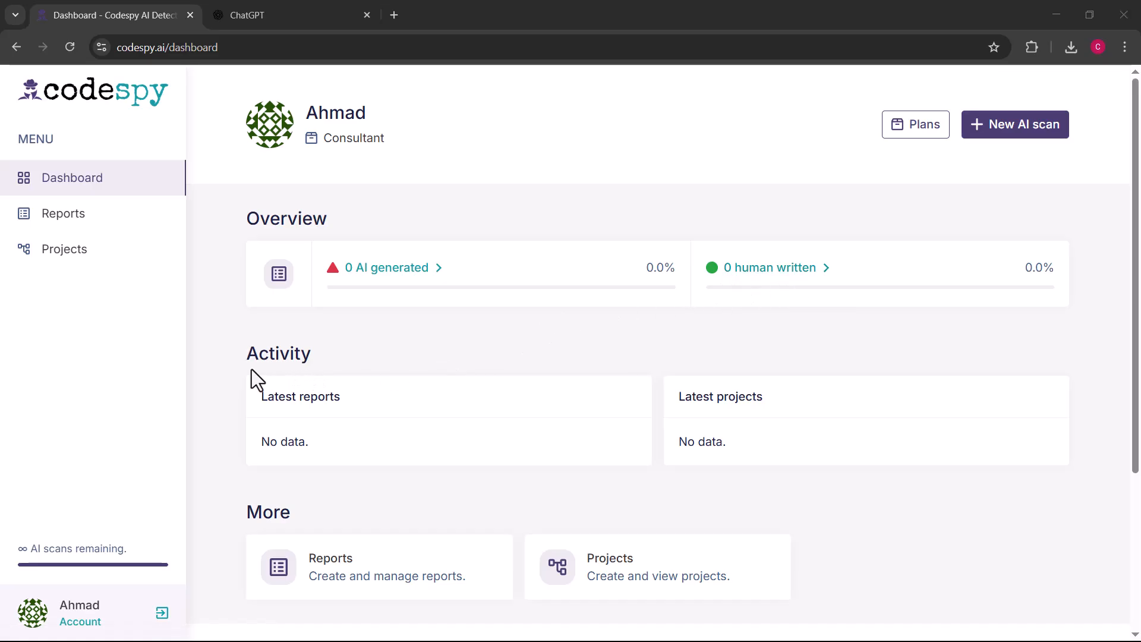
{"action": "mouse_move", "coordinate": [71, 231]}
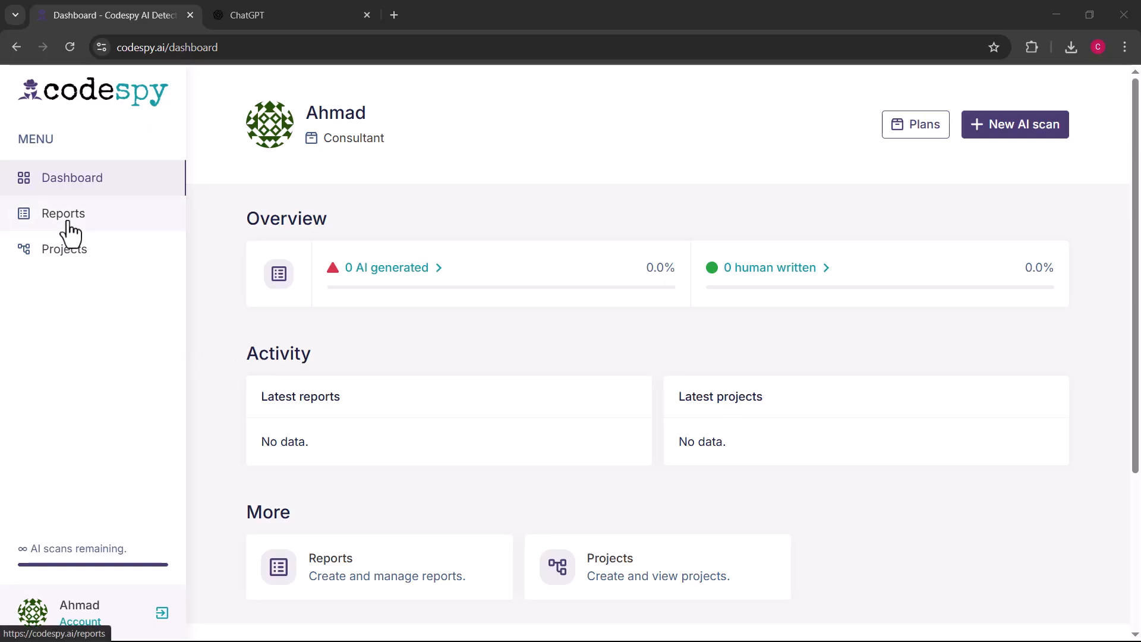
{"action": "mouse_move", "coordinate": [71, 262]}
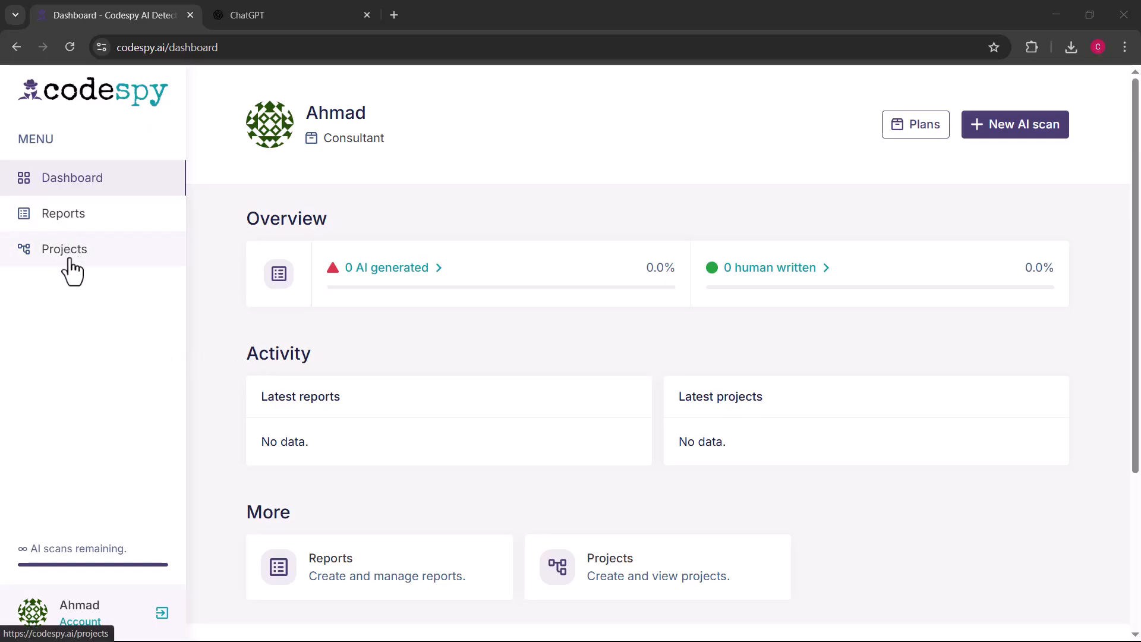
{"action": "mouse_move", "coordinate": [135, 227]}
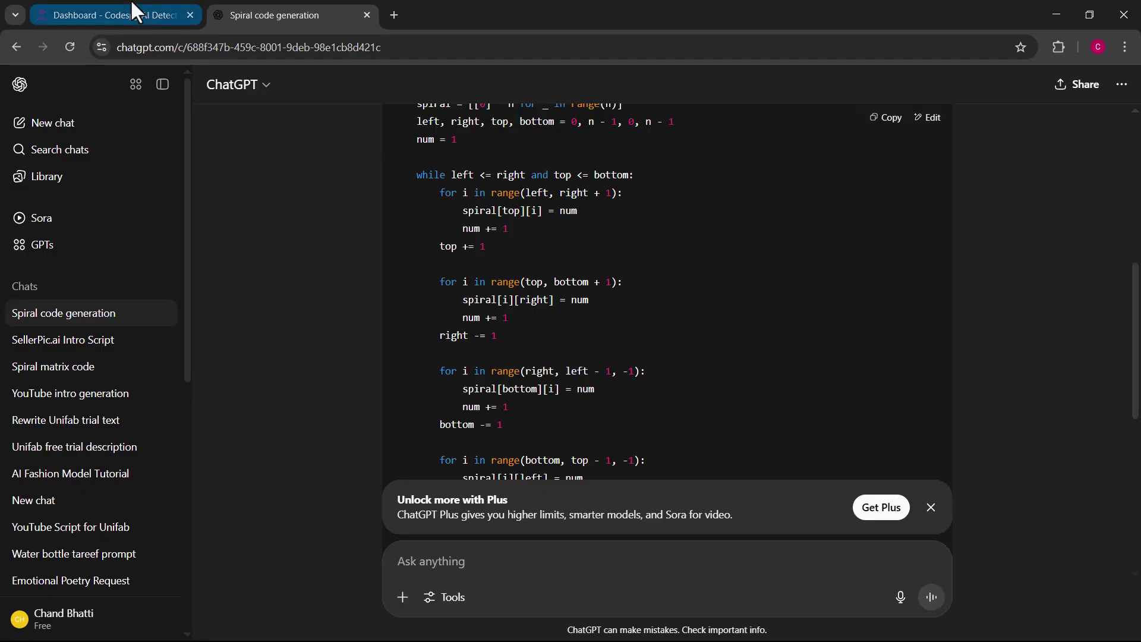
Return to the Codespy tab after copying the spiral code from ChatGPT
{"action": "left_click", "coordinate": [96, 15]}
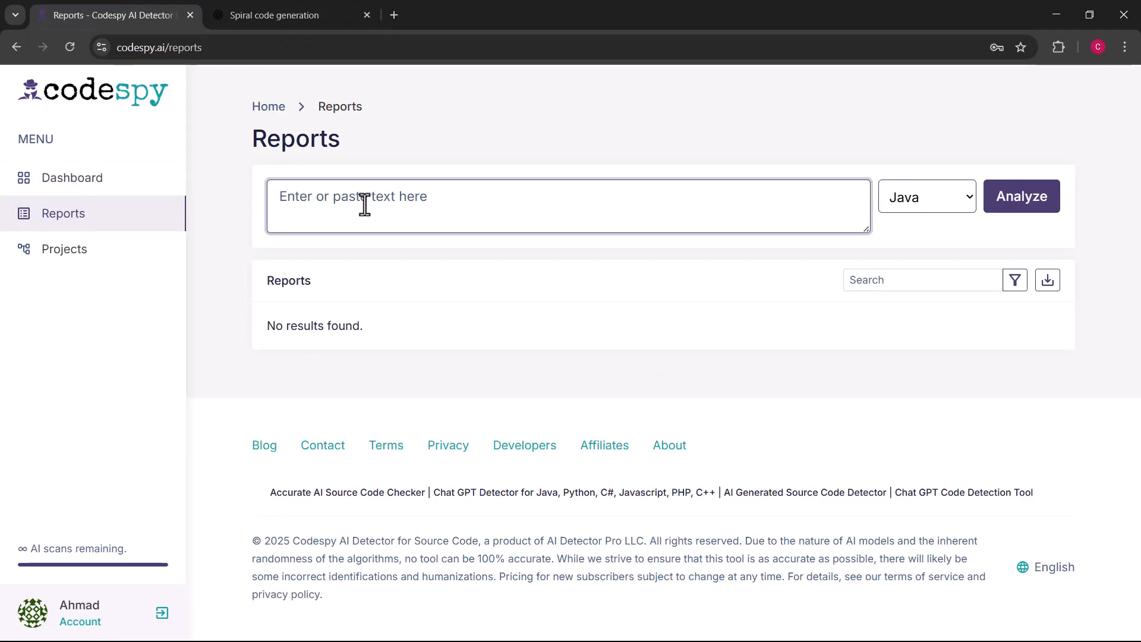
Paste the spiral code ('for row in spiral:'), set language to Python, and analyze it
{"action": "type", "text": "for row in spiral:"}
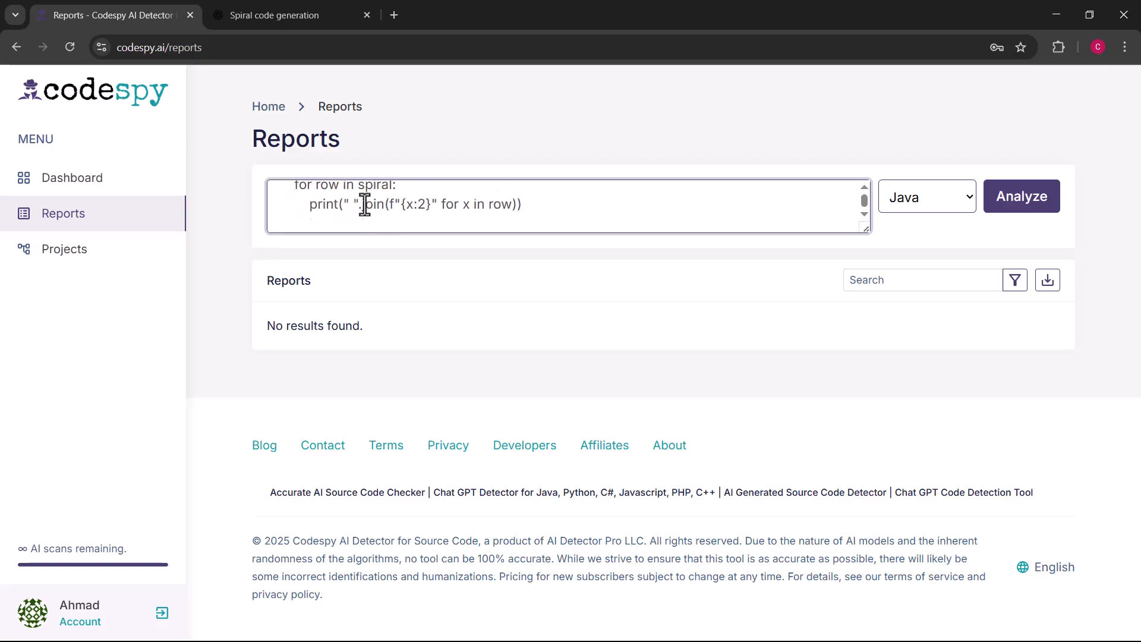
{"action": "scroll", "scroll_direction": "down", "scroll_amount": 3}
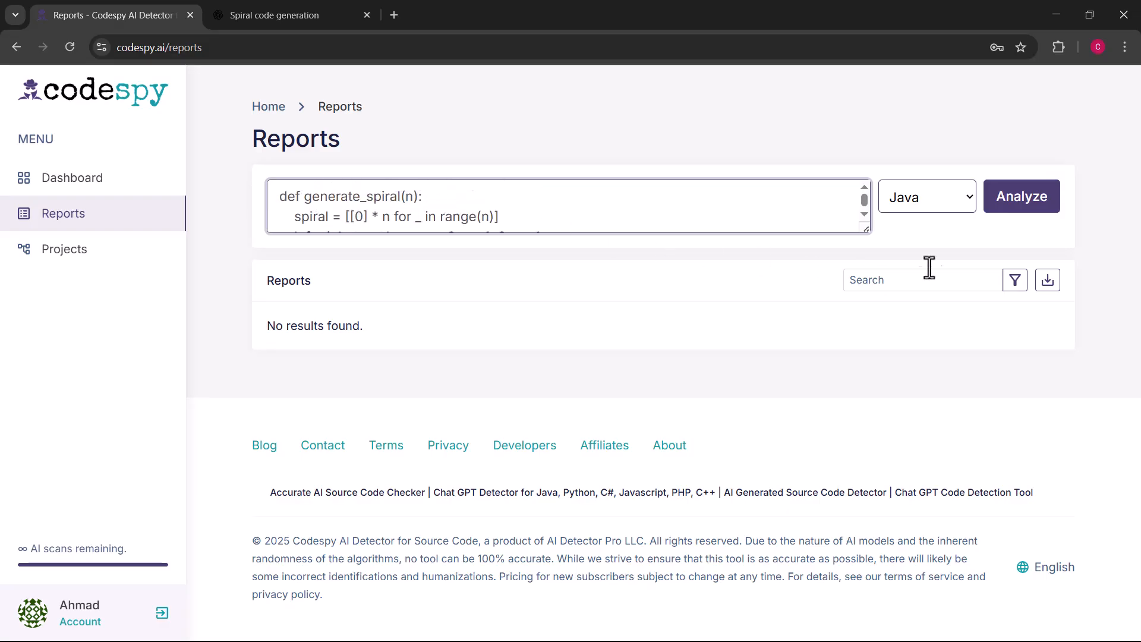
{"action": "left_click", "coordinate": [927, 196]}
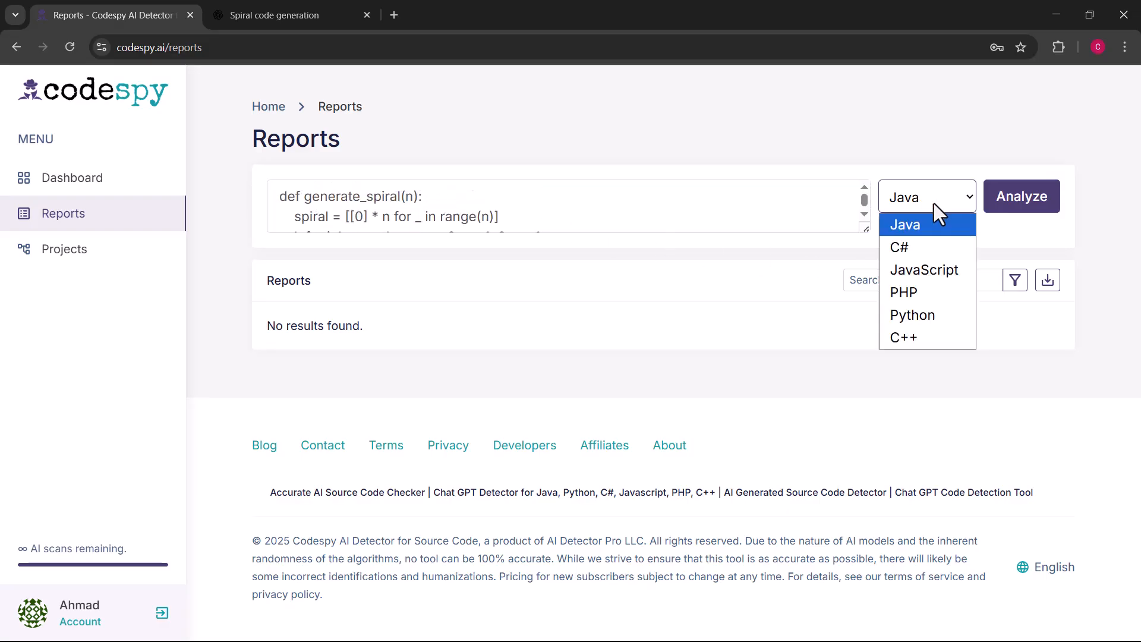
{"action": "left_click", "coordinate": [912, 315]}
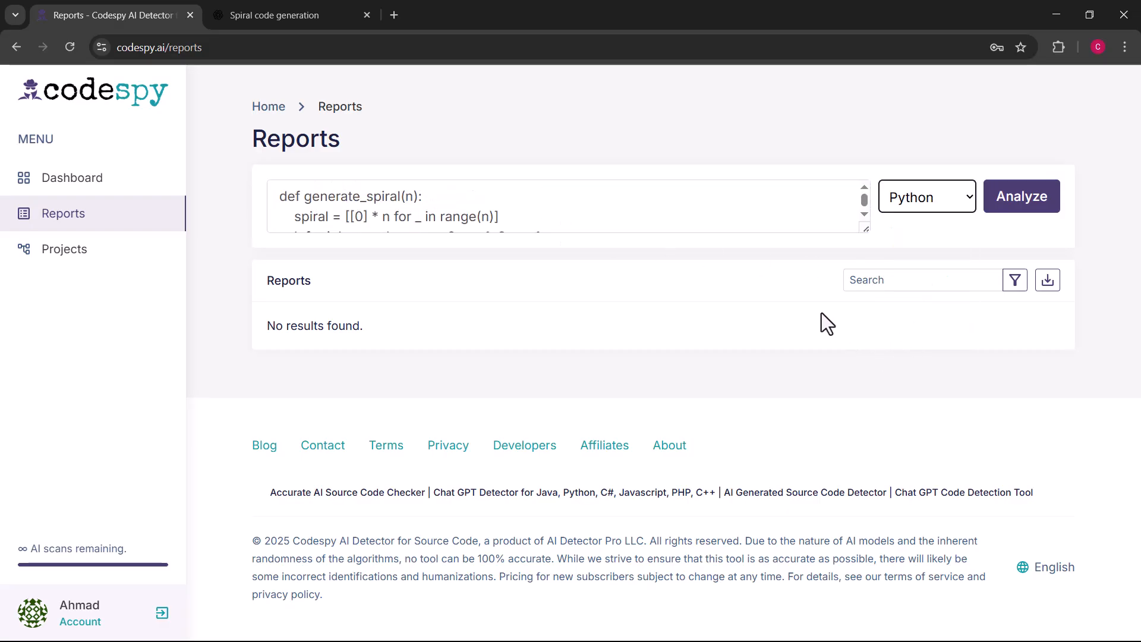
{"action": "left_click", "coordinate": [1022, 196]}
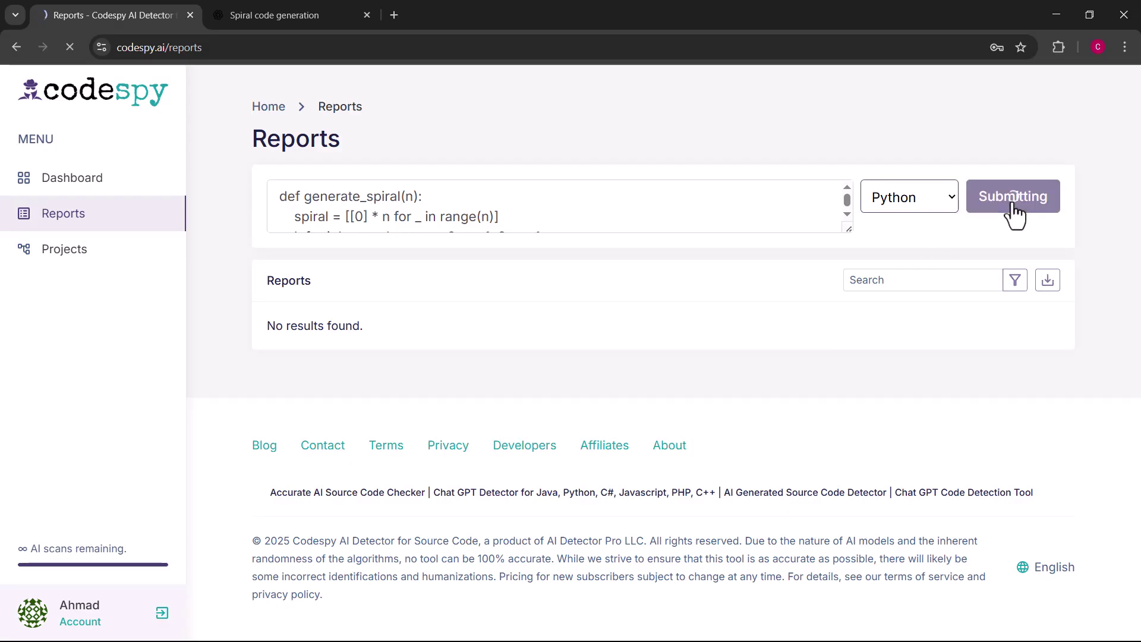
{"action": "left_click", "coordinate": [1012, 197]}
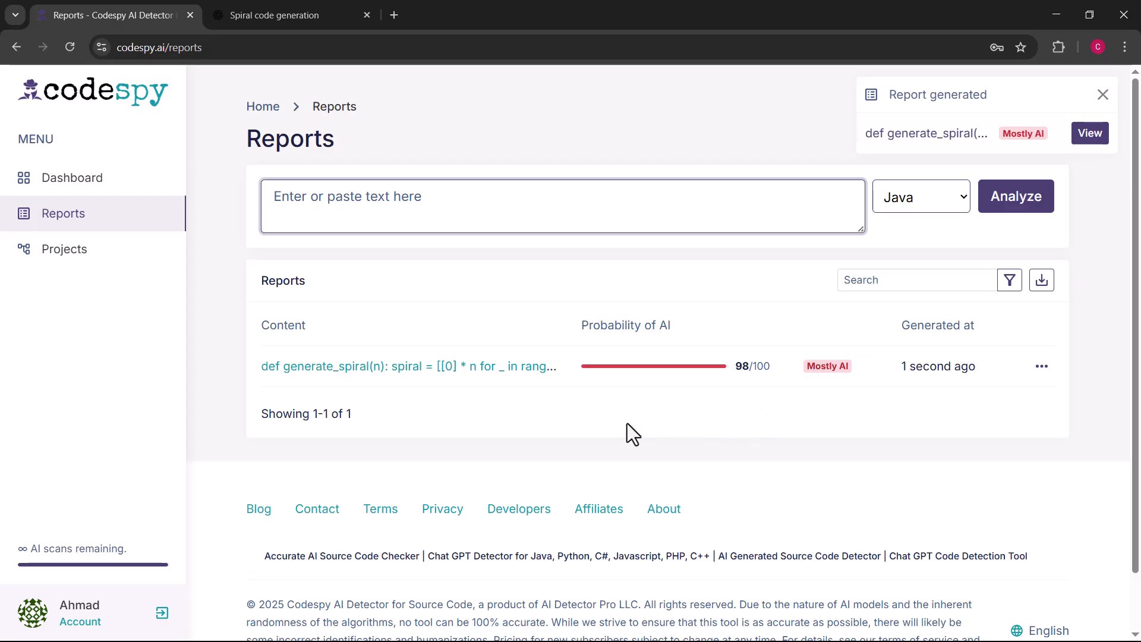
{"action": "mouse_move", "coordinate": [385, 379]}
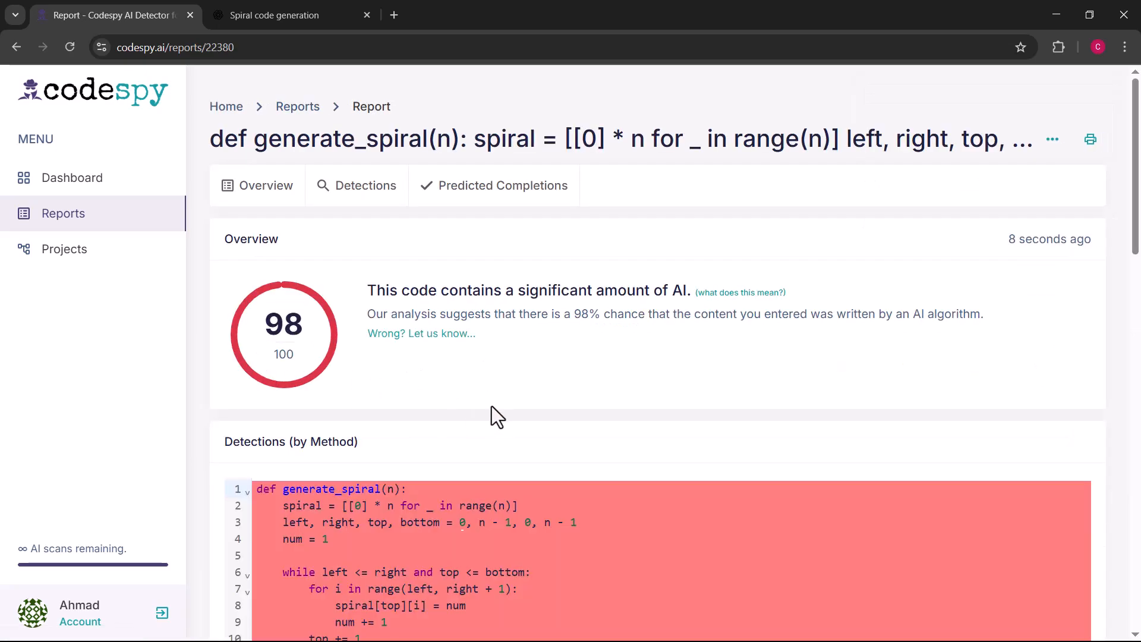
Scroll through the 98/100 spiral report's Predicted Completions, then go to the ChatGPT chat
{"action": "scroll", "scroll_direction": "down", "scroll_amount": 3}
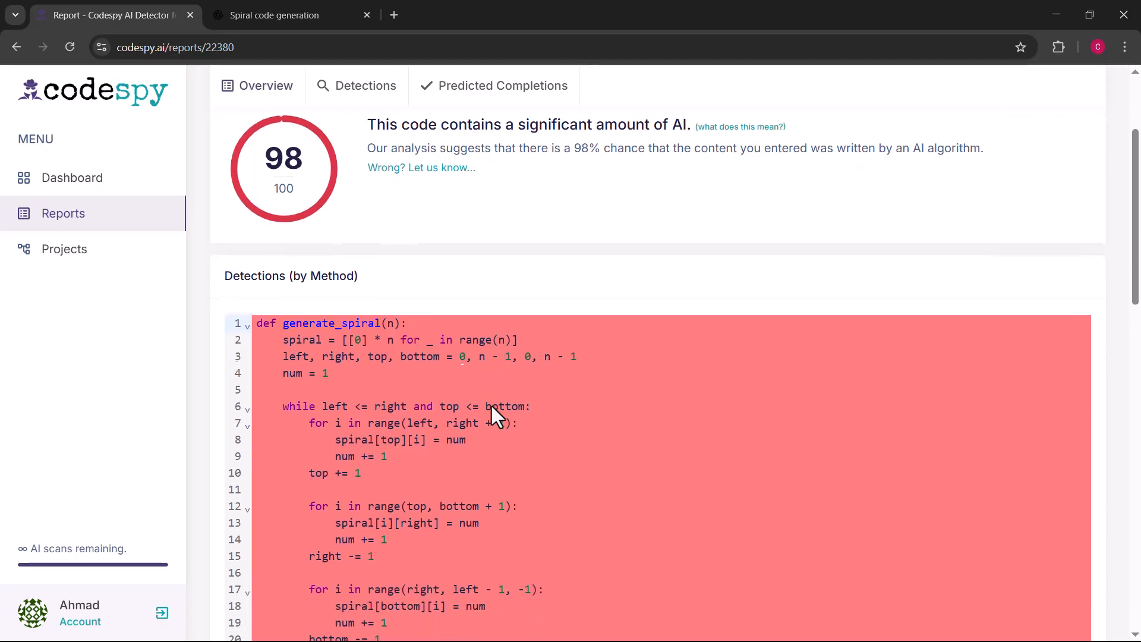
{"action": "scroll", "scroll_direction": "down", "scroll_amount": 3}
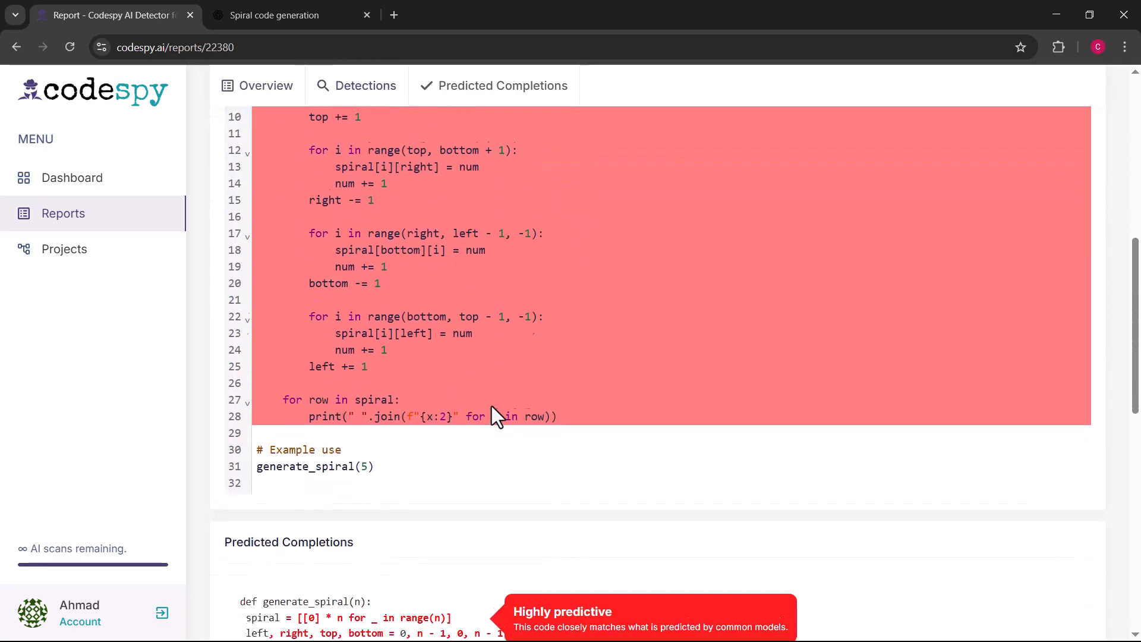
{"action": "scroll", "scroll_direction": "down", "scroll_amount": 3}
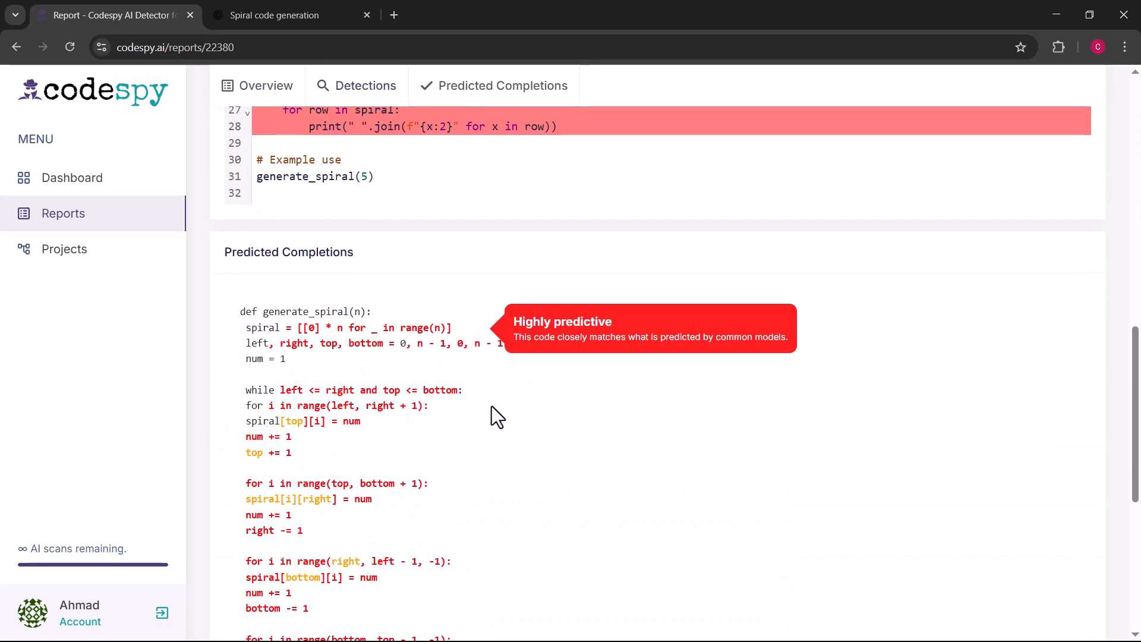
{"action": "scroll", "scroll_direction": "down", "scroll_amount": 3}
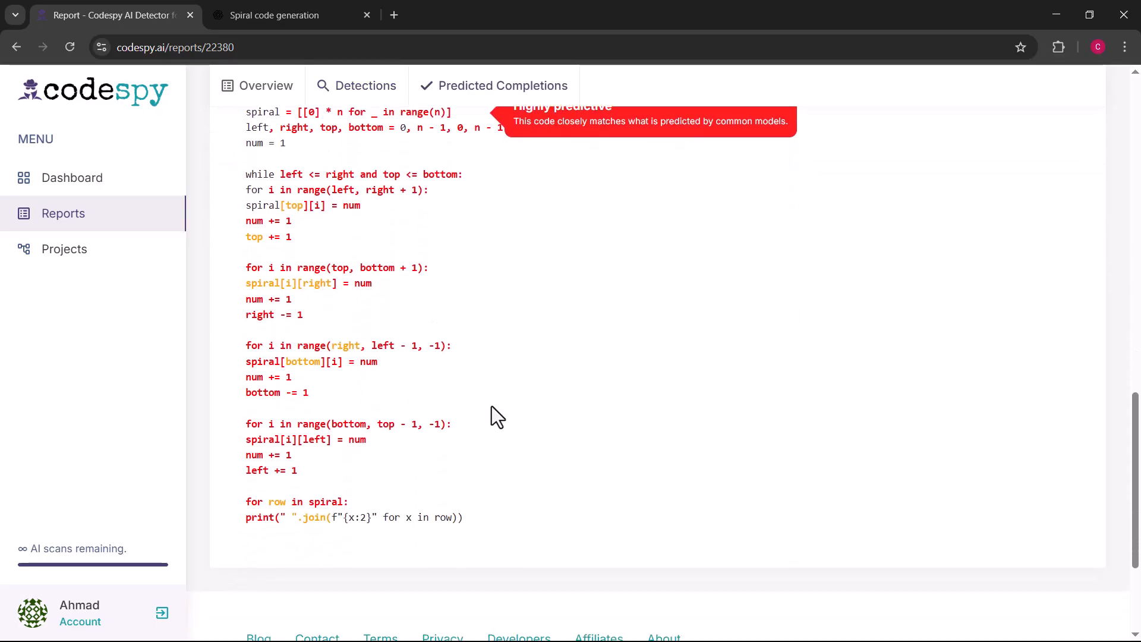
{"action": "left_click", "coordinate": [291, 16]}
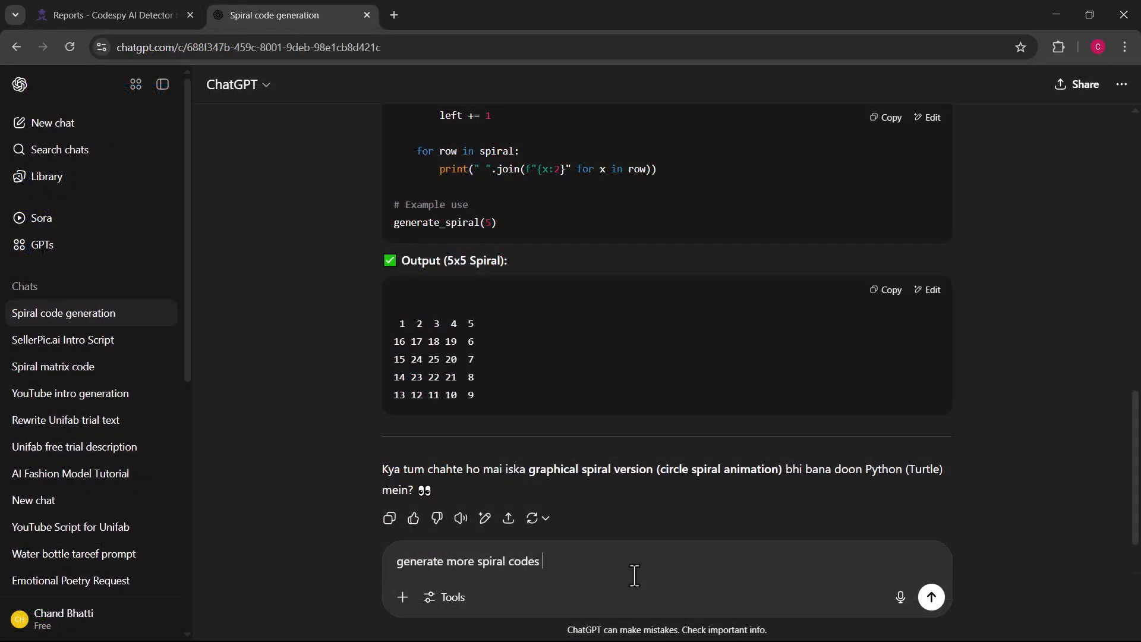
Send 'generate more spiral codes' to ChatGPT and copy the spiral_matrix code
{"action": "left_click", "coordinate": [930, 596]}
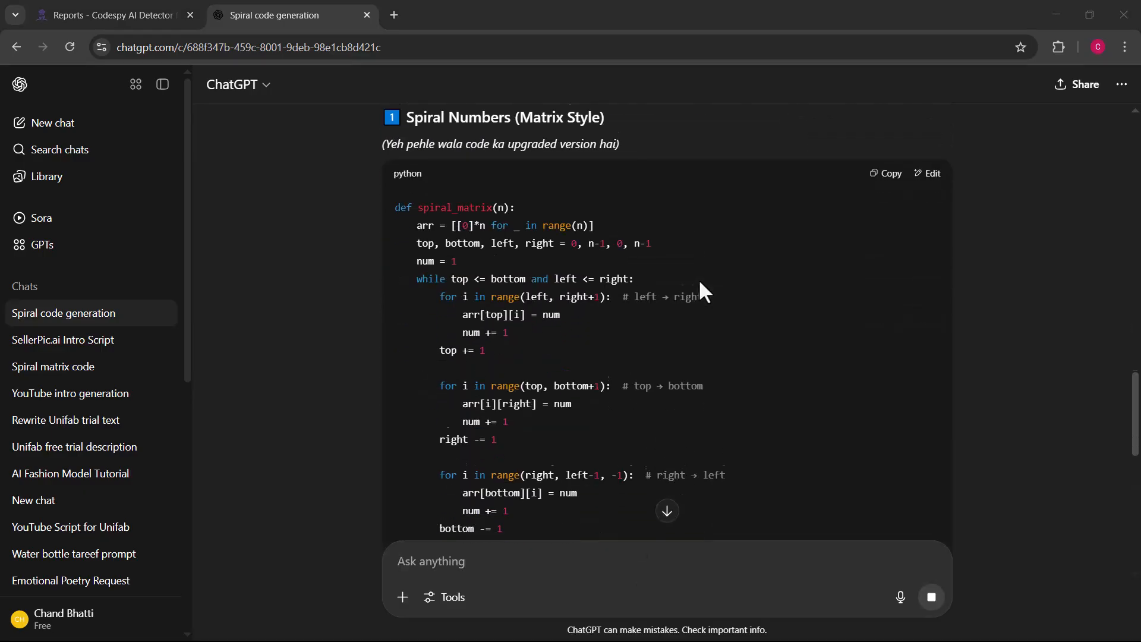
{"action": "scroll", "scroll_direction": "down", "scroll_amount": 3}
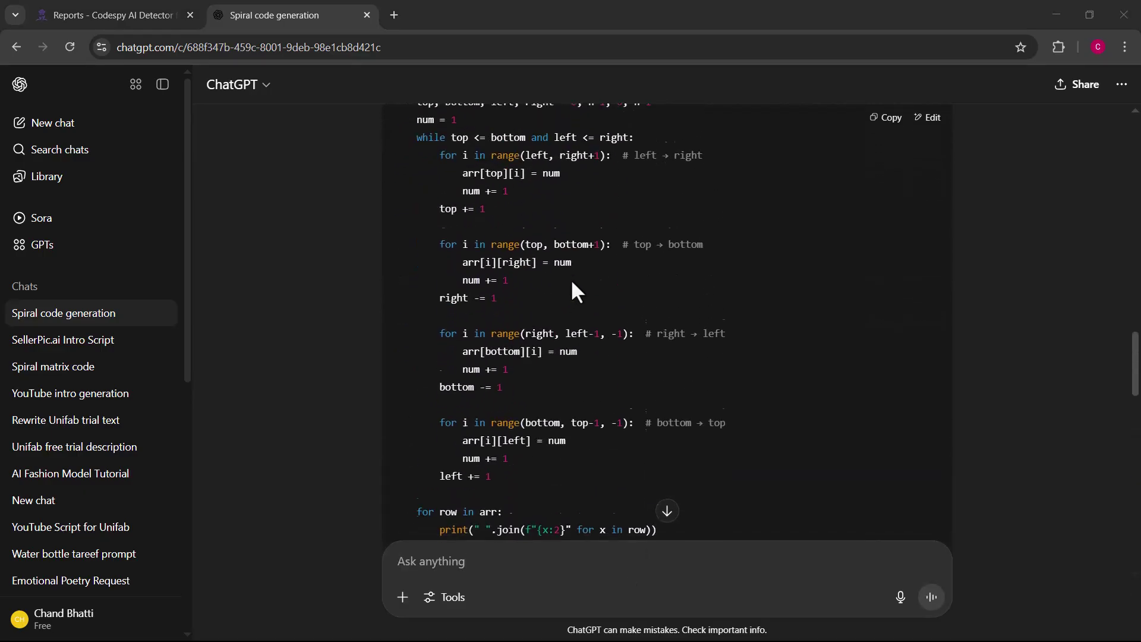
{"action": "left_click", "coordinate": [107, 16]}
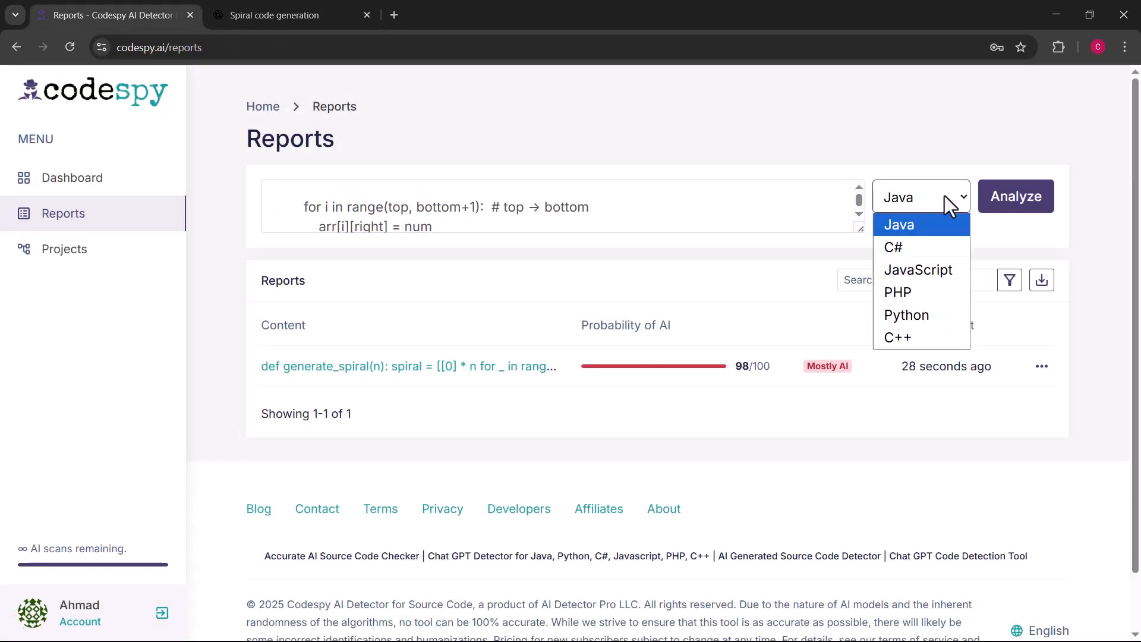
Set the spiral_matrix code's language to Python and run the analysis
{"action": "left_click", "coordinate": [906, 315]}
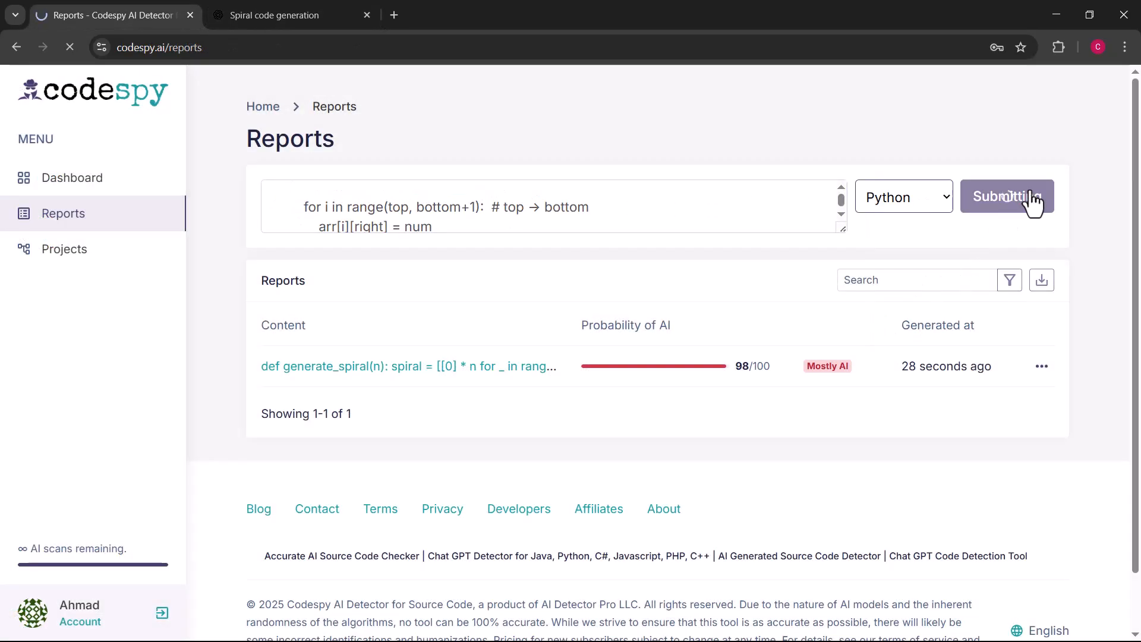
{"action": "left_click", "coordinate": [1007, 197]}
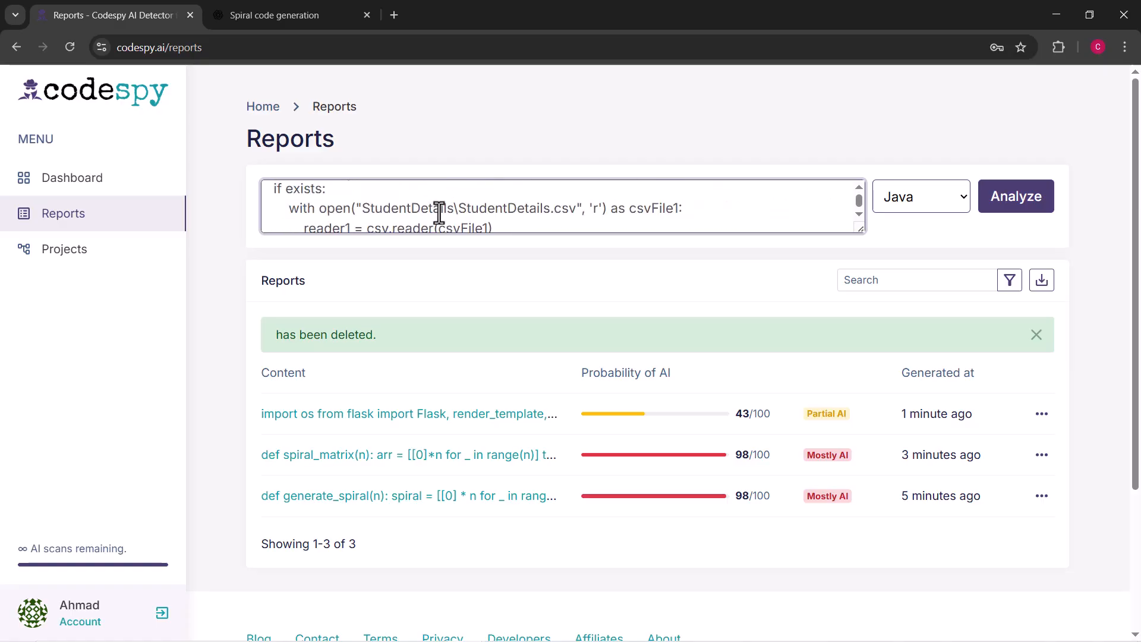
Select Python as the language for the pasted attendance code and analyze it
{"action": "left_click", "coordinate": [921, 196]}
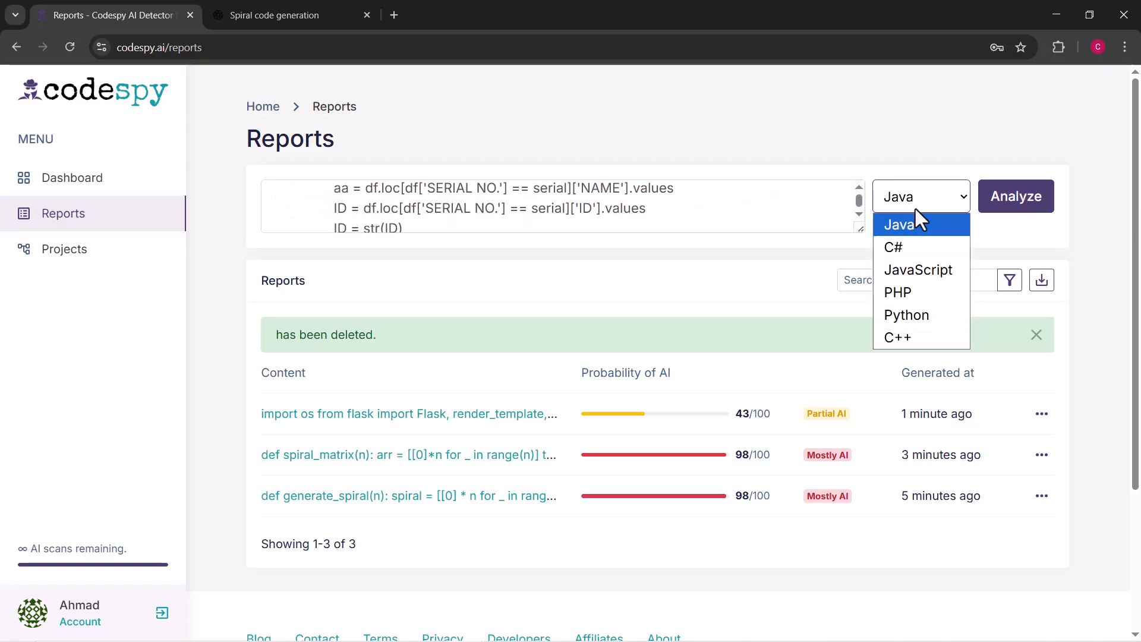
{"action": "left_click", "coordinate": [906, 315]}
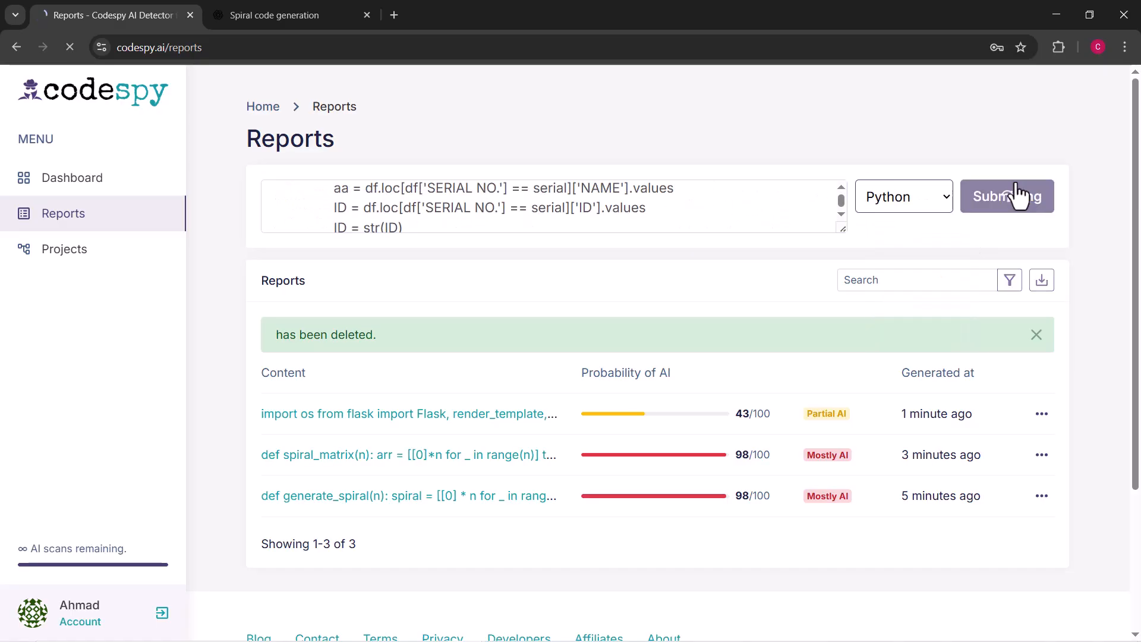
{"action": "left_click", "coordinate": [1006, 196]}
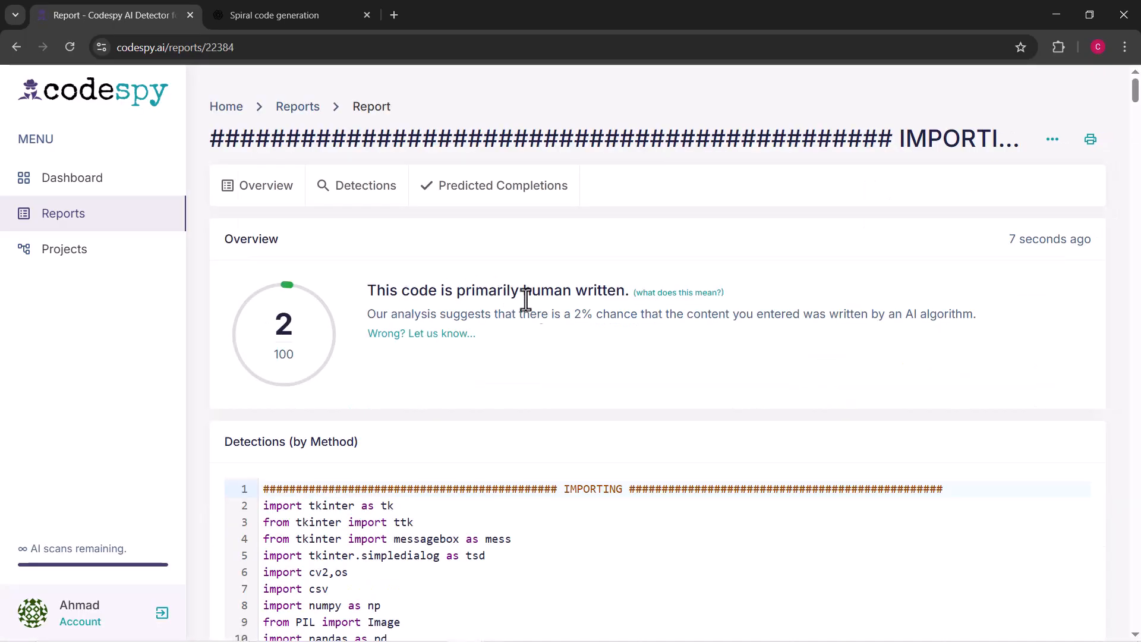
{"action": "mouse_move", "coordinate": [395, 342]}
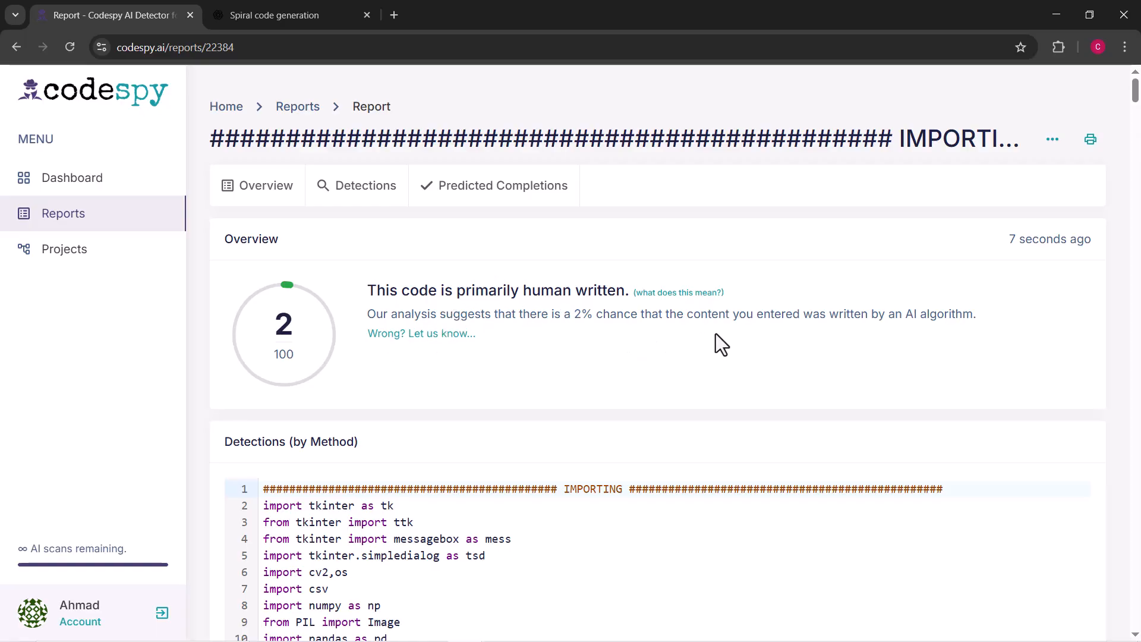
{"action": "mouse_move", "coordinate": [470, 413]}
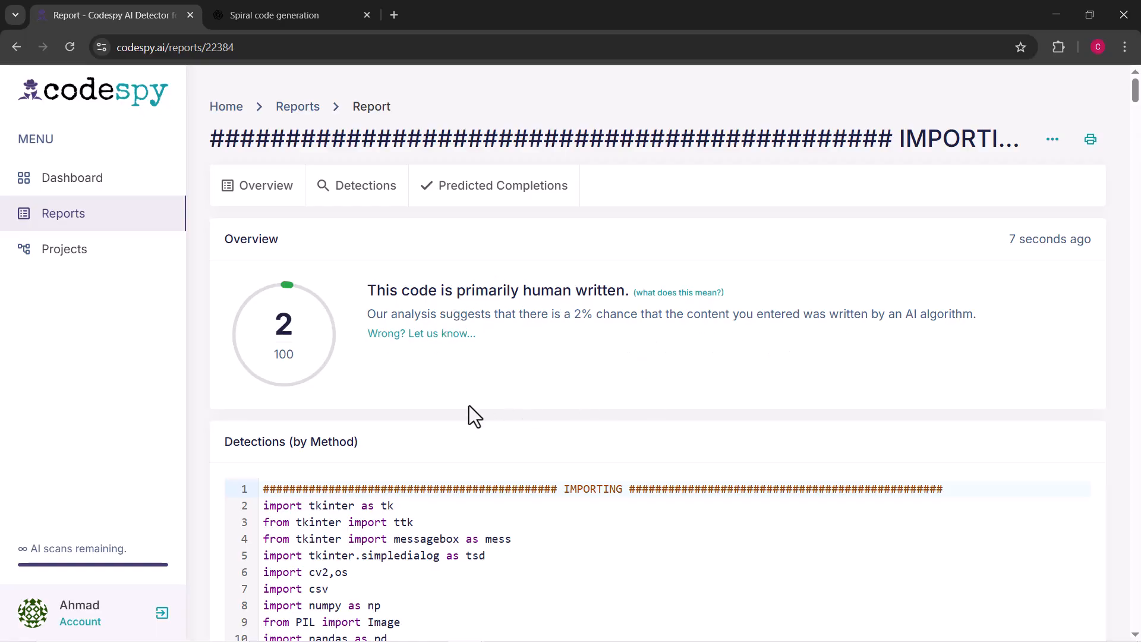
Scroll through the attendance report's detections, then return to the Reports list
{"action": "scroll", "scroll_direction": "down", "scroll_amount": 3}
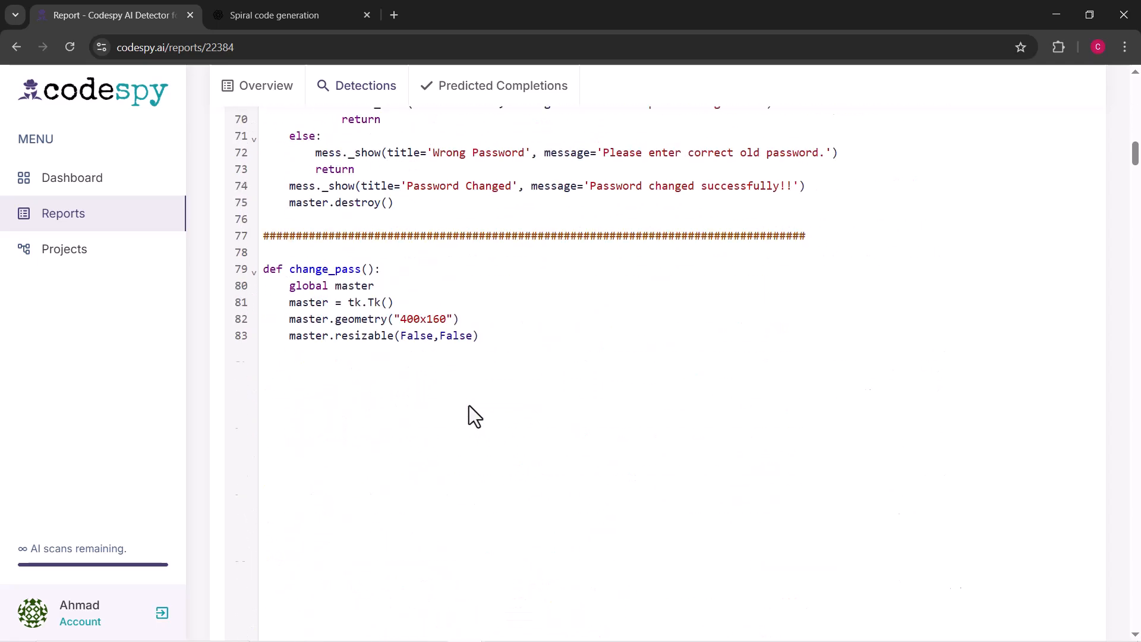
{"action": "scroll", "scroll_direction": "down", "scroll_amount": 3}
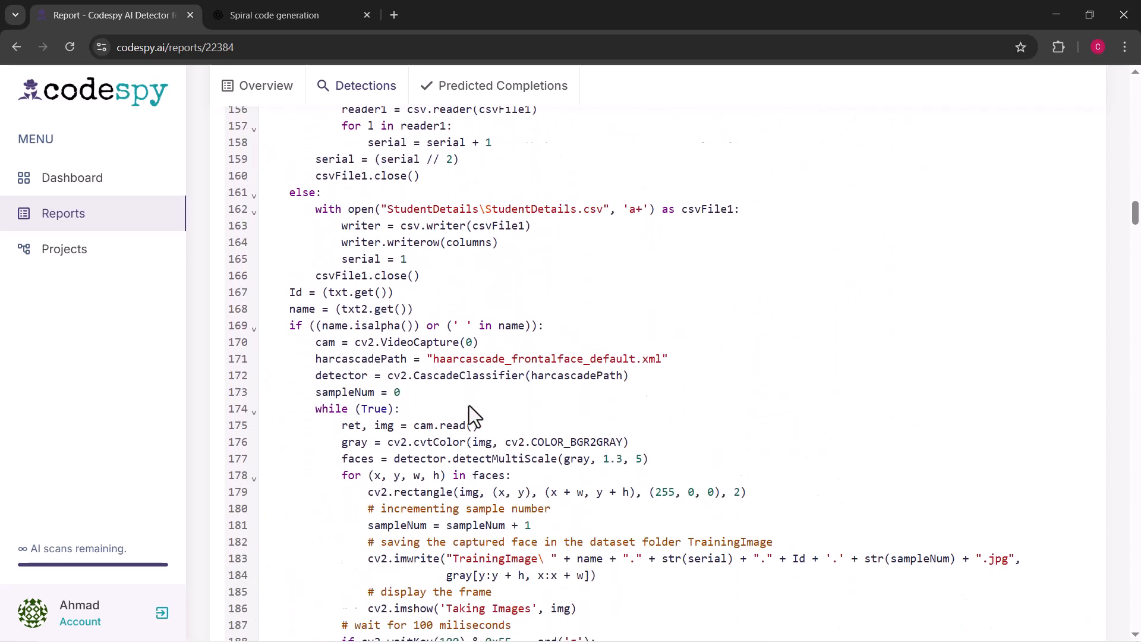
{"action": "scroll", "scroll_direction": "down", "scroll_amount": 3}
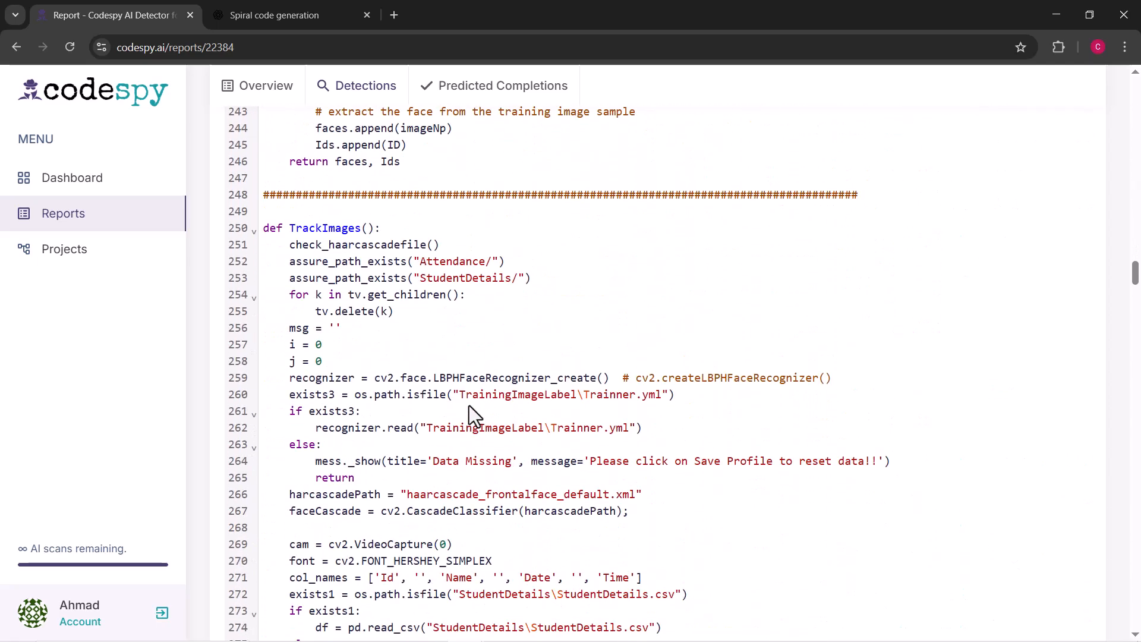
{"action": "mouse_move", "coordinate": [73, 220]}
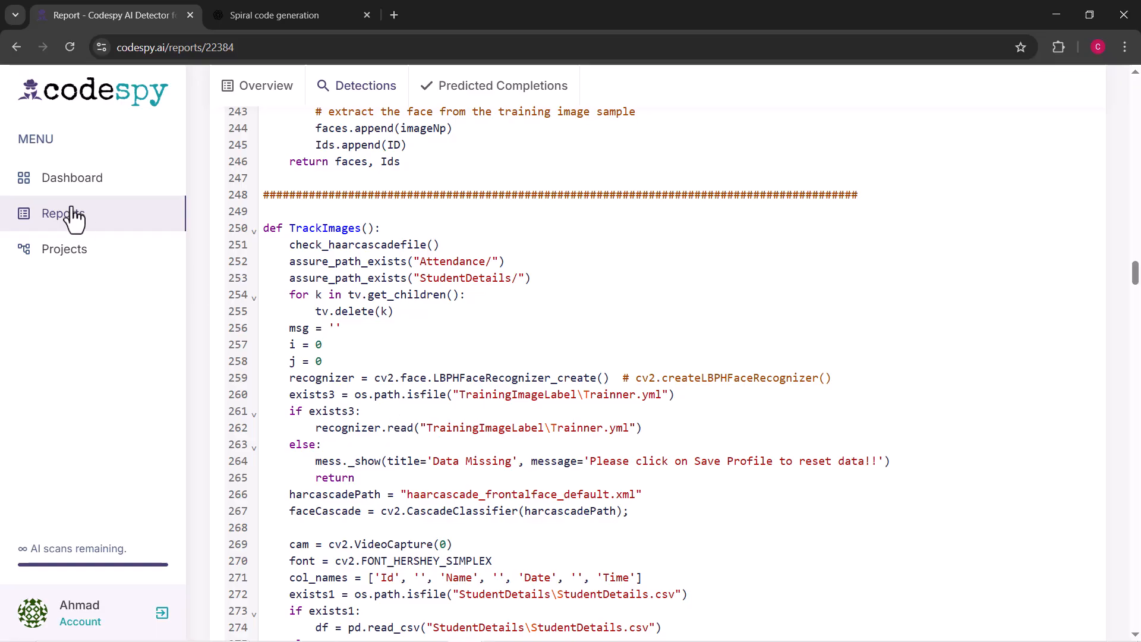
{"action": "left_click", "coordinate": [63, 213]}
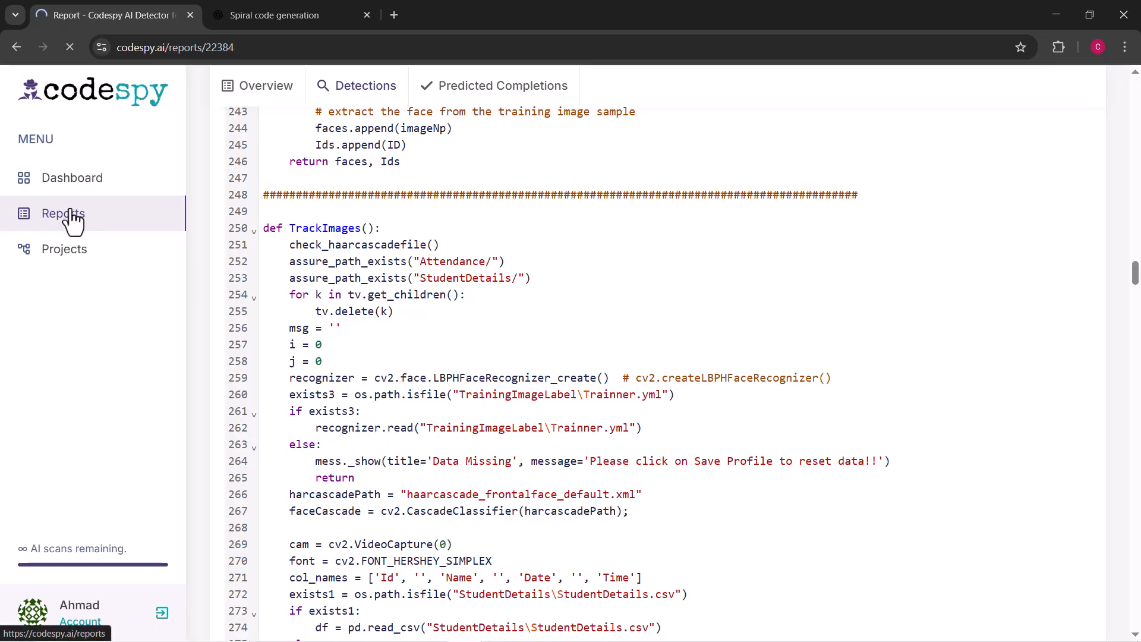
{"action": "left_click", "coordinate": [63, 213]}
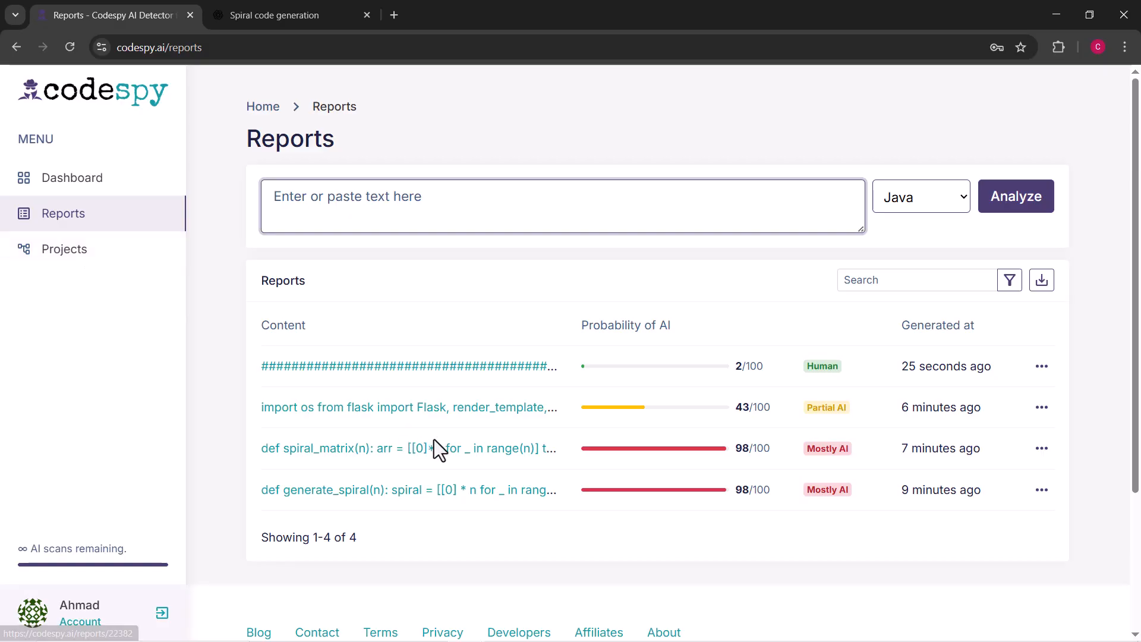
{"action": "mouse_move", "coordinate": [836, 390]}
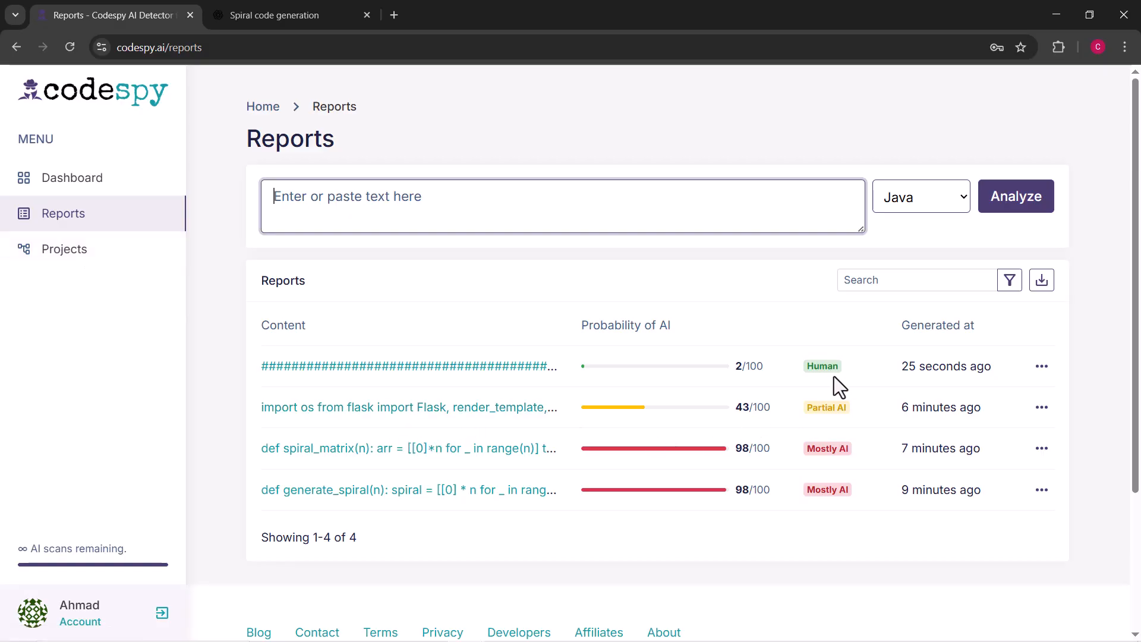
{"action": "mouse_move", "coordinate": [732, 484]}
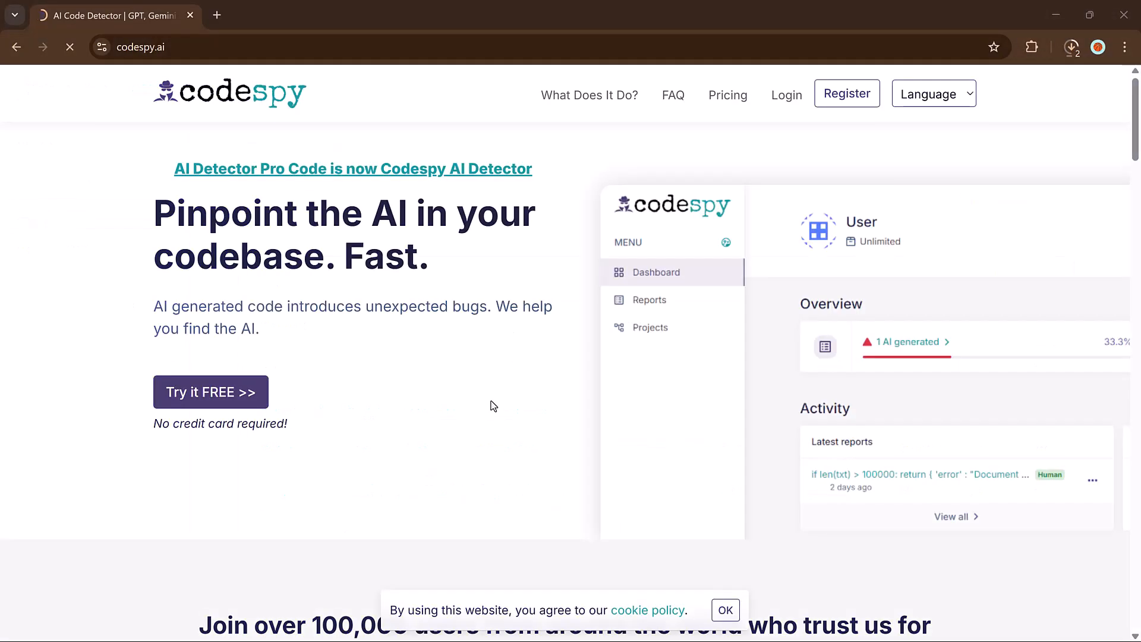
{"action": "scroll", "scroll_direction": "down", "scroll_amount": 3}
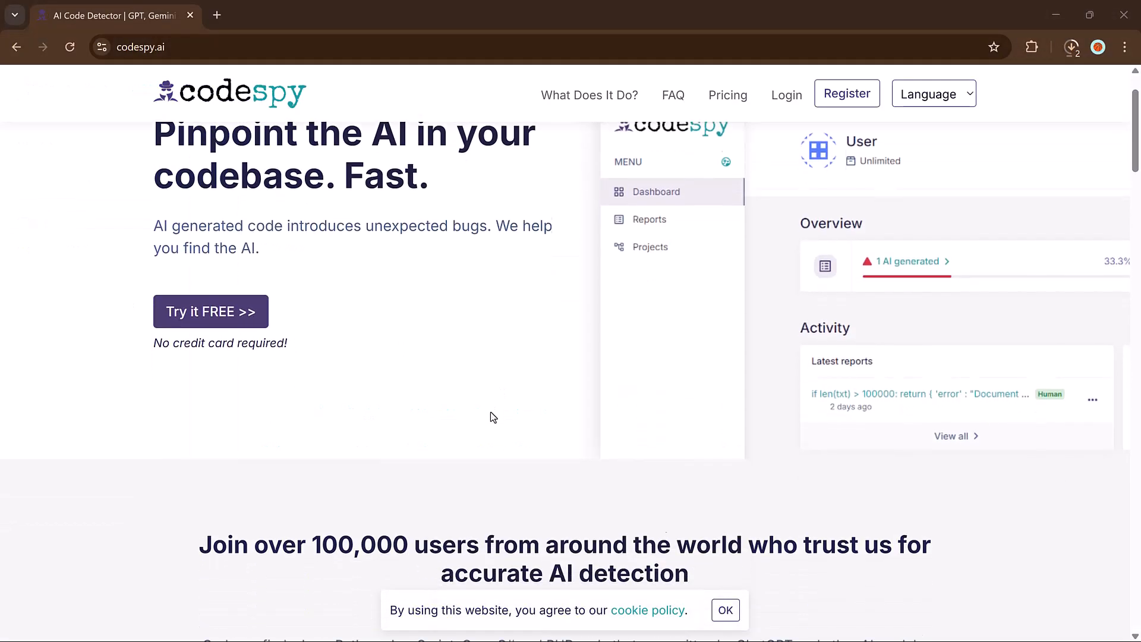
{"action": "scroll", "scroll_direction": "down", "scroll_amount": 3}
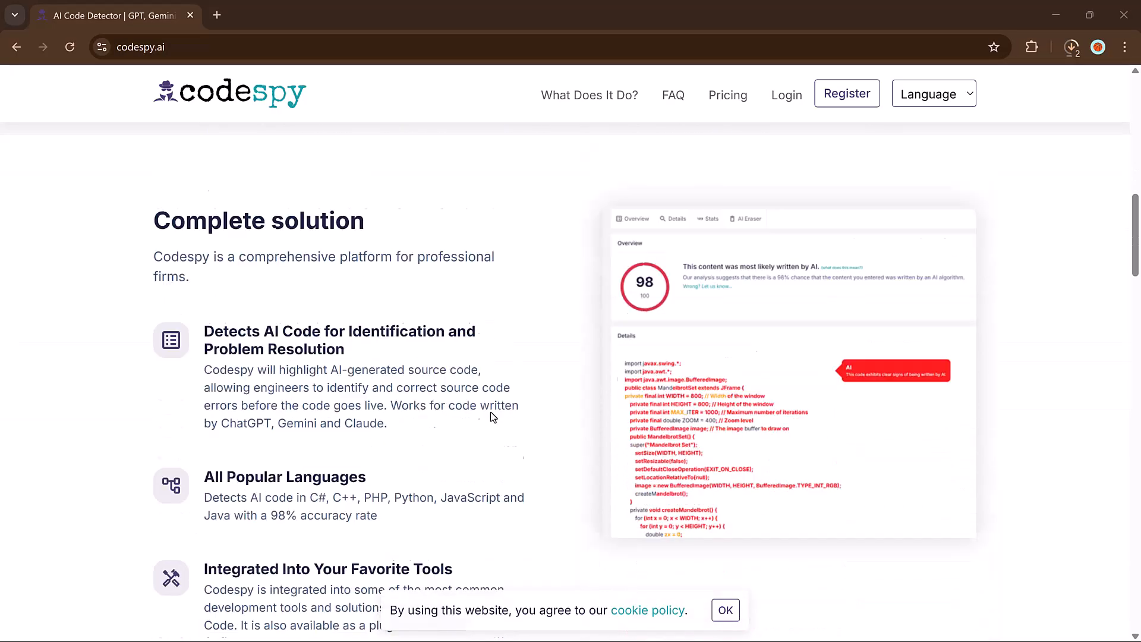
{"action": "scroll", "scroll_direction": "down", "scroll_amount": 3}
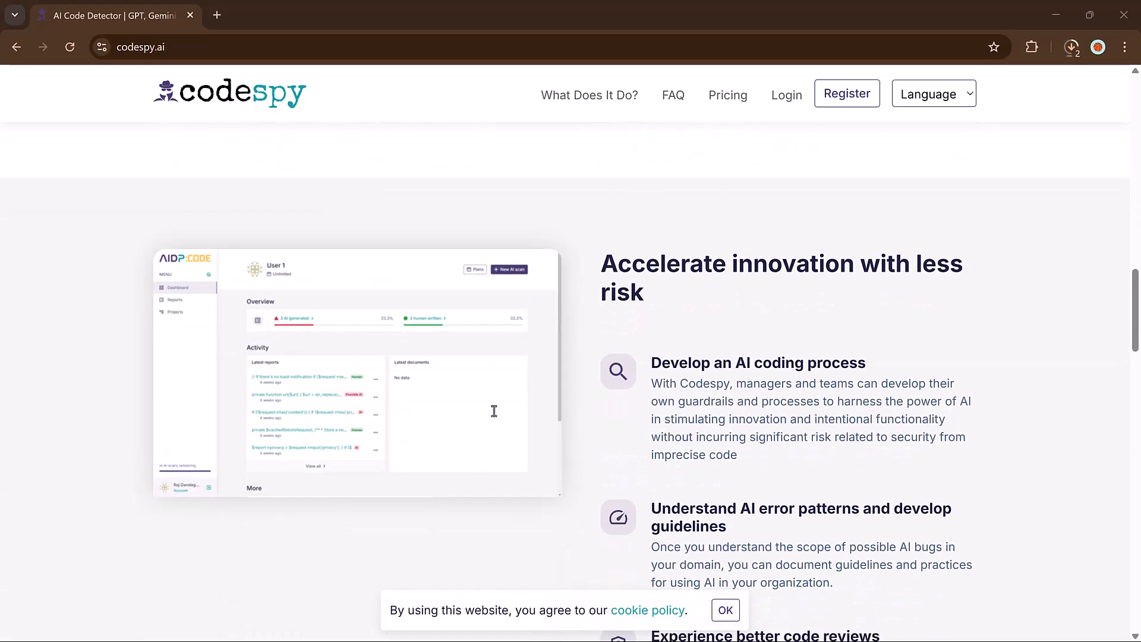
{"action": "scroll", "scroll_direction": "down", "scroll_amount": 3}
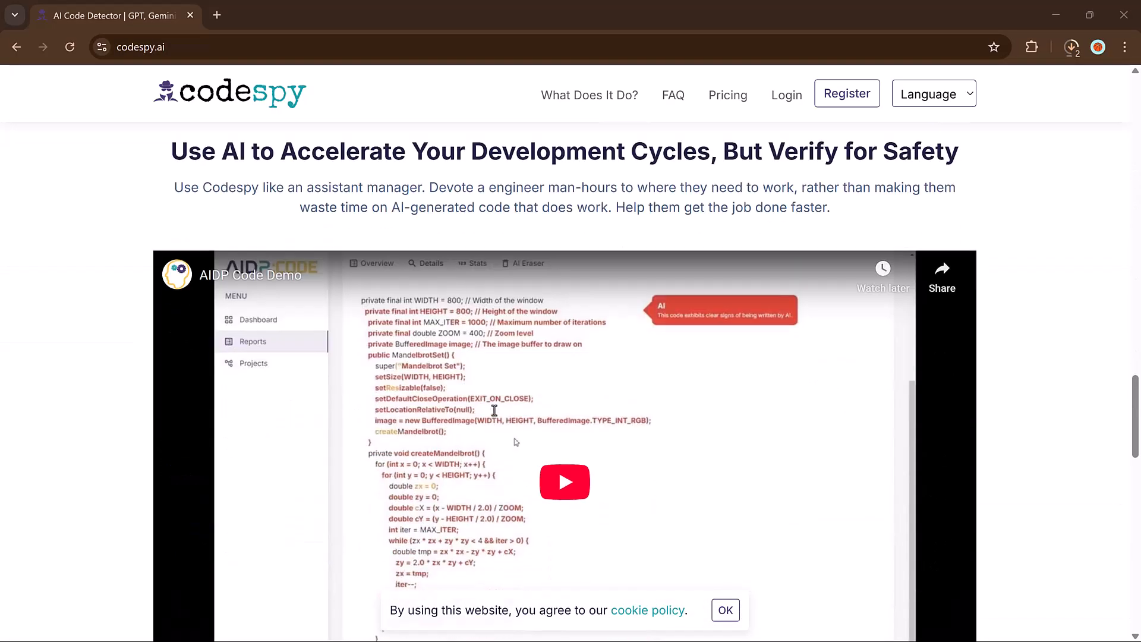